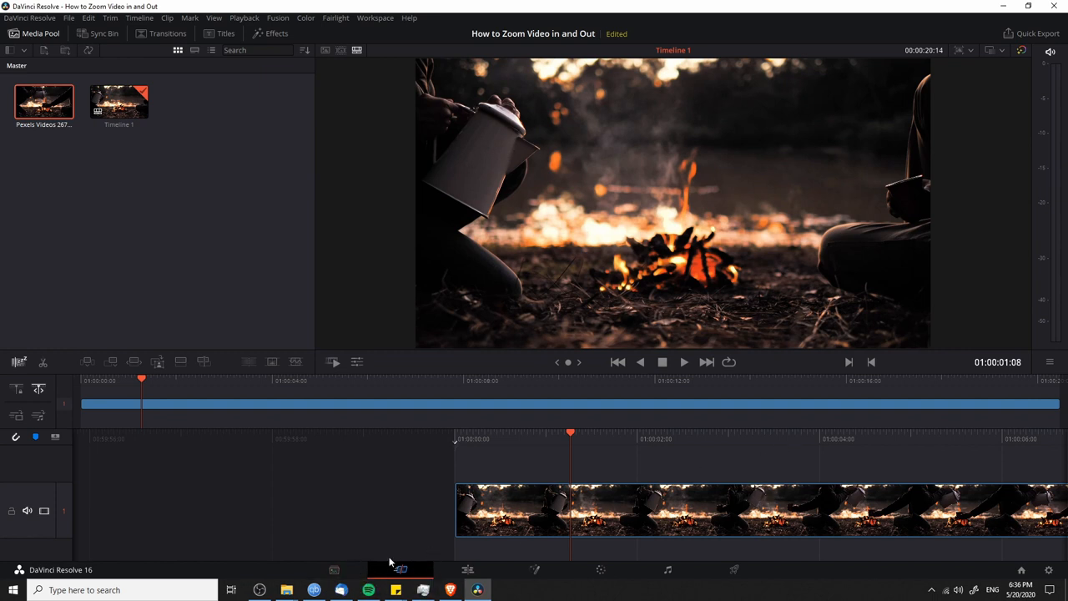
{"action": "mouse_move", "coordinate": [428, 534]}
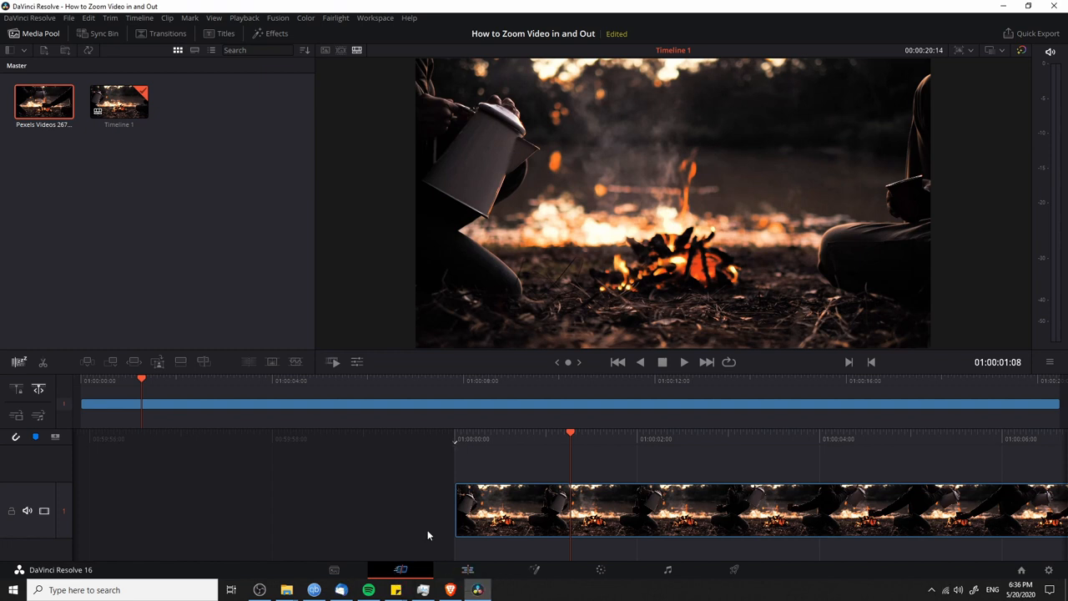
{"action": "mouse_move", "coordinate": [456, 586]}
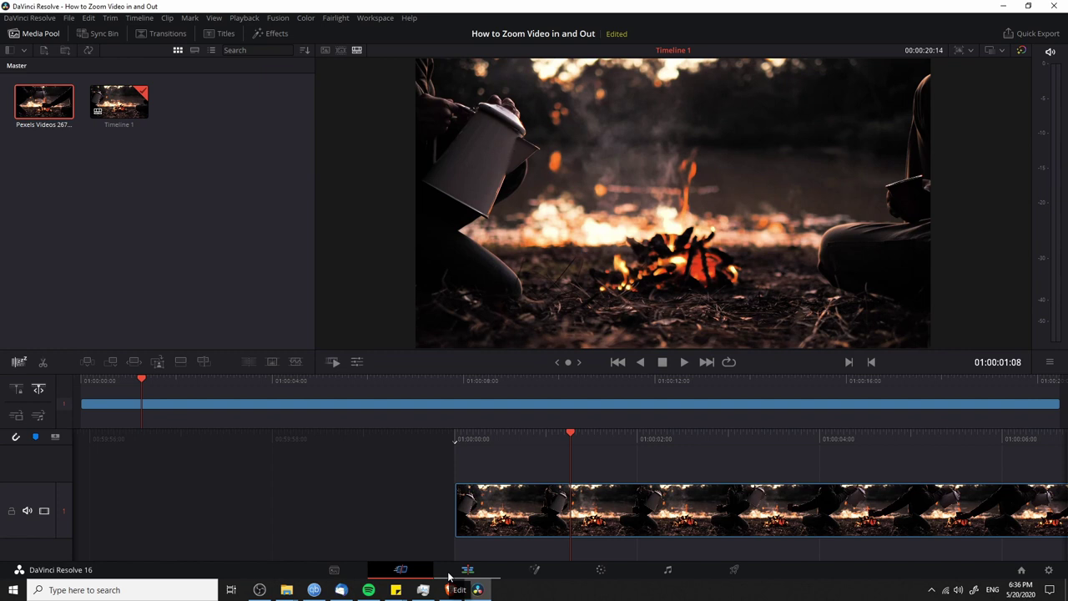
{"action": "mouse_move", "coordinate": [518, 503]}
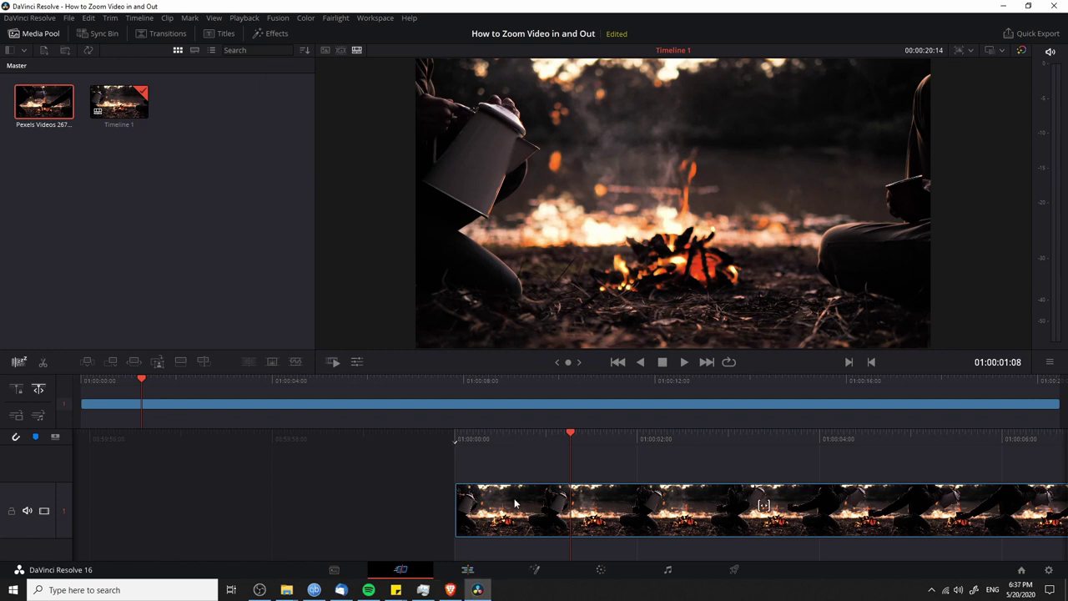
{"action": "mouse_move", "coordinate": [467, 464]}
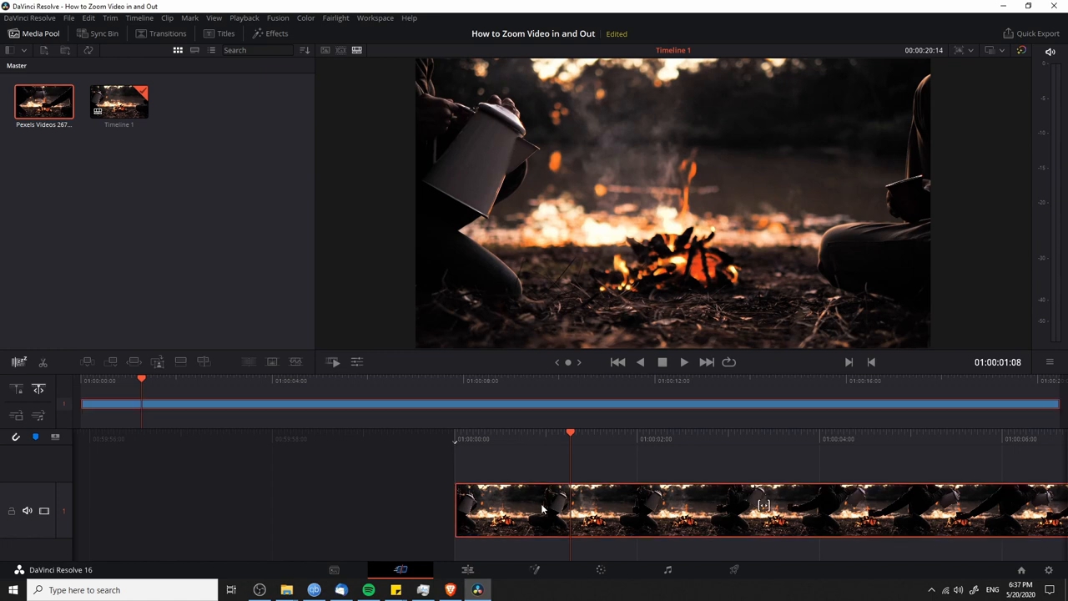
{"action": "mouse_move", "coordinate": [477, 420]}
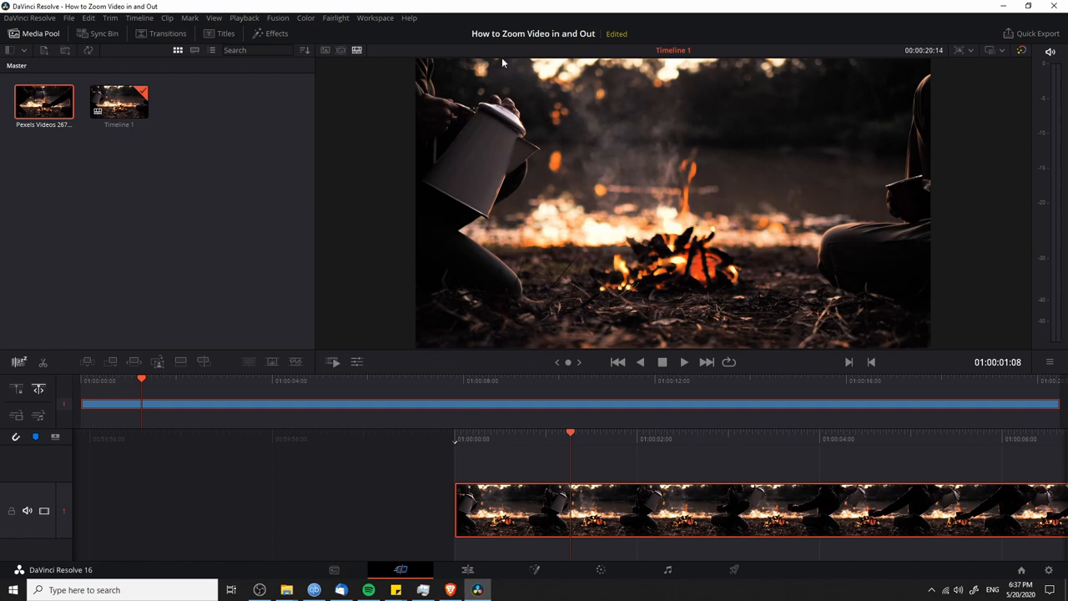
{"action": "mouse_move", "coordinate": [360, 364]}
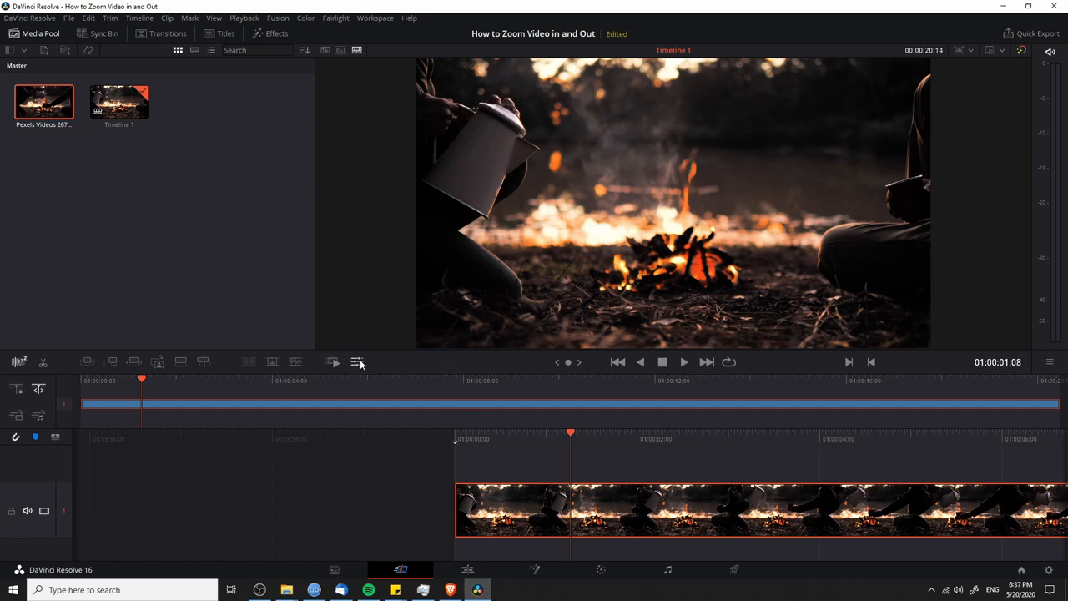
{"action": "mouse_move", "coordinate": [387, 369]}
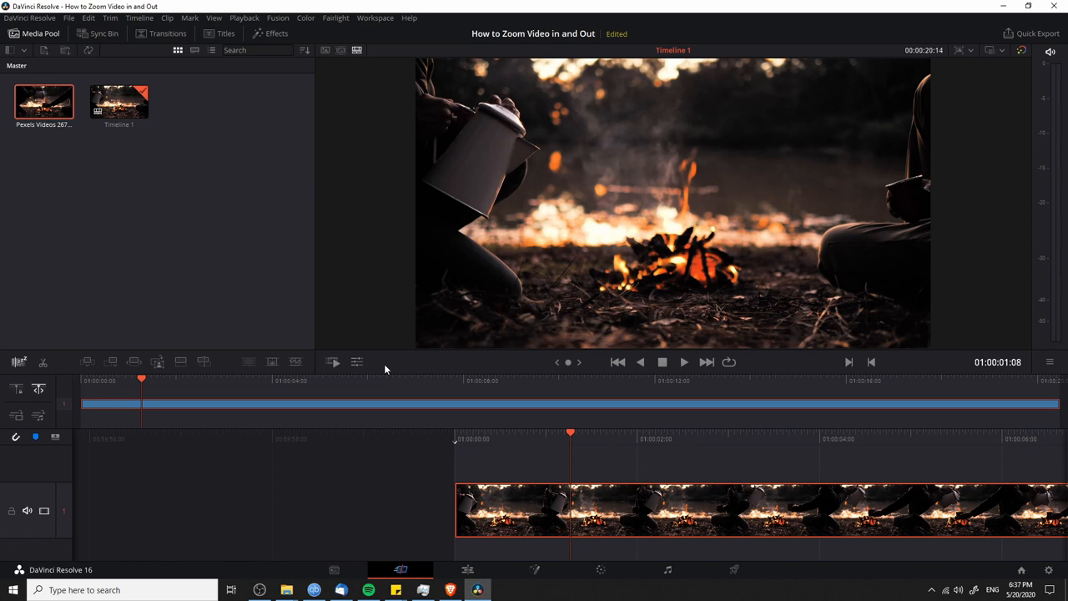
{"action": "mouse_move", "coordinate": [358, 363]}
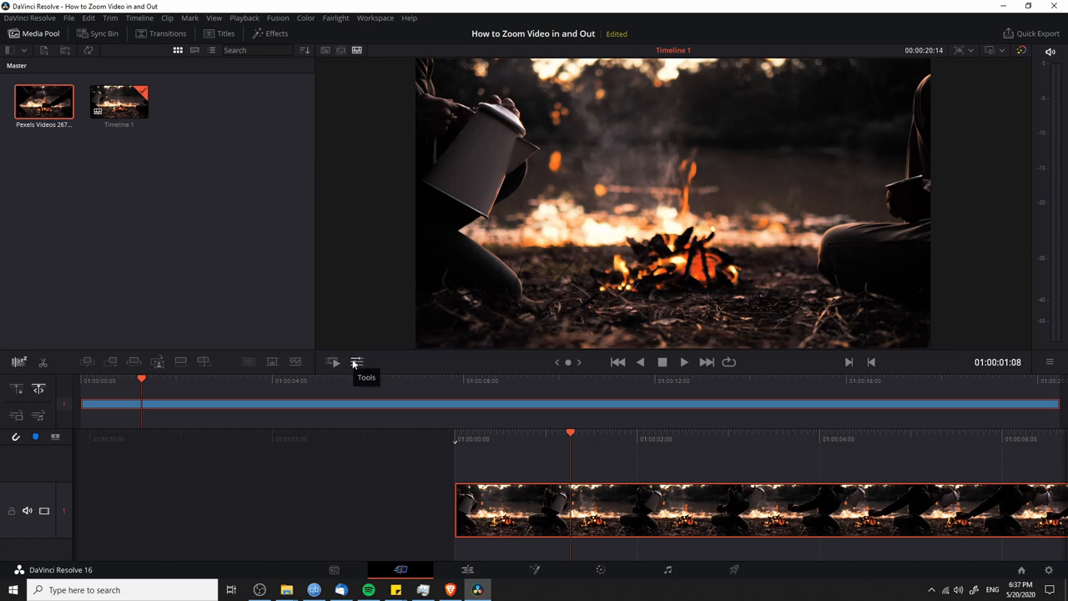
Show the Transform resize handles over the campfire clip in the viewer.
{"action": "left_click", "coordinate": [356, 362]}
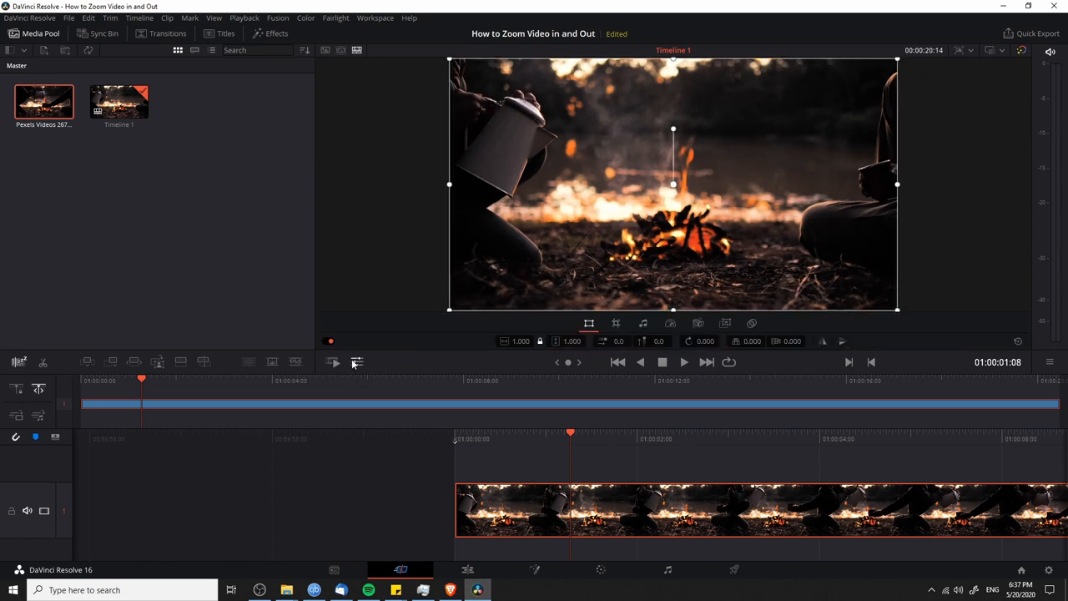
{"action": "mouse_move", "coordinate": [357, 362]}
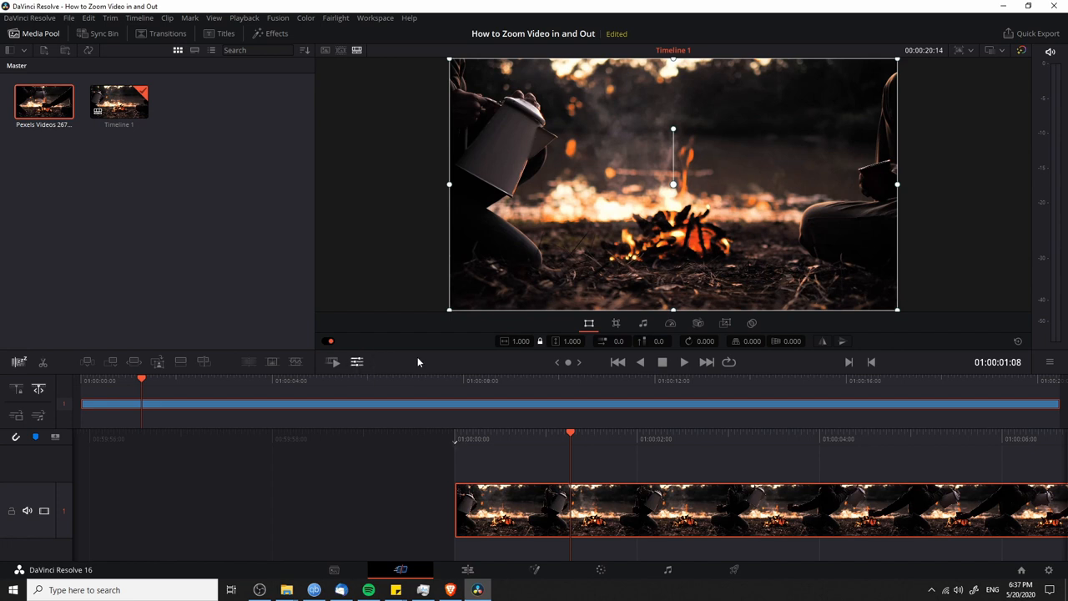
{"action": "mouse_move", "coordinate": [588, 324]}
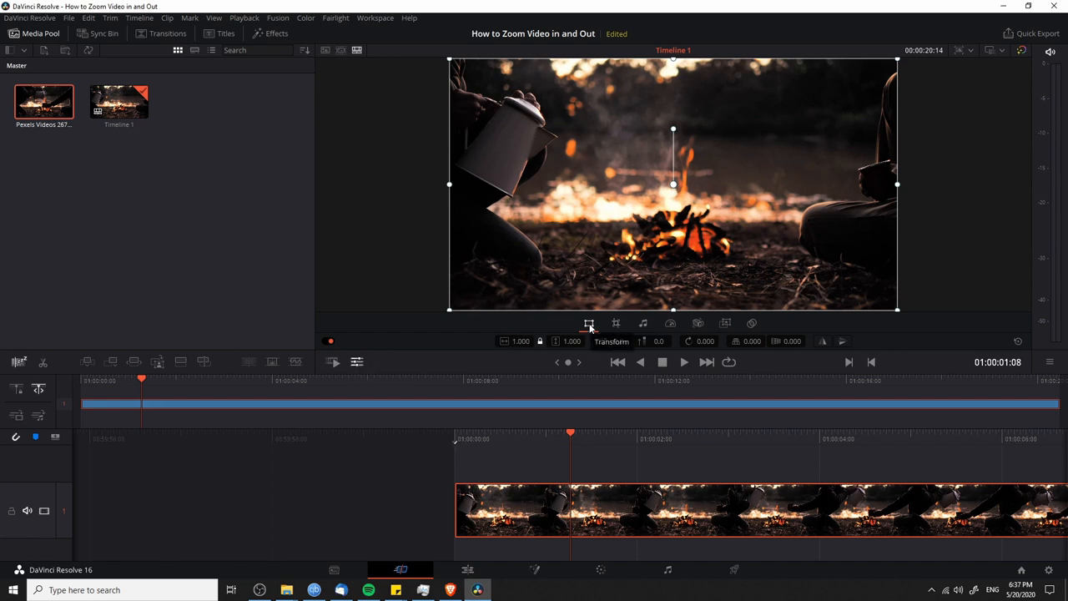
{"action": "mouse_move", "coordinate": [596, 325]}
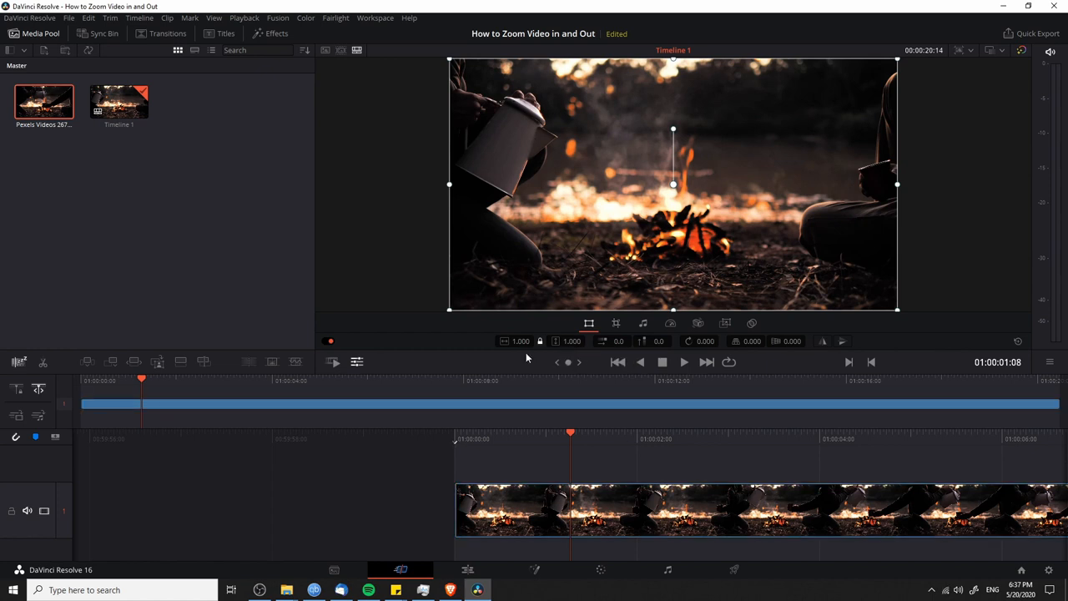
{"action": "mouse_move", "coordinate": [591, 350]}
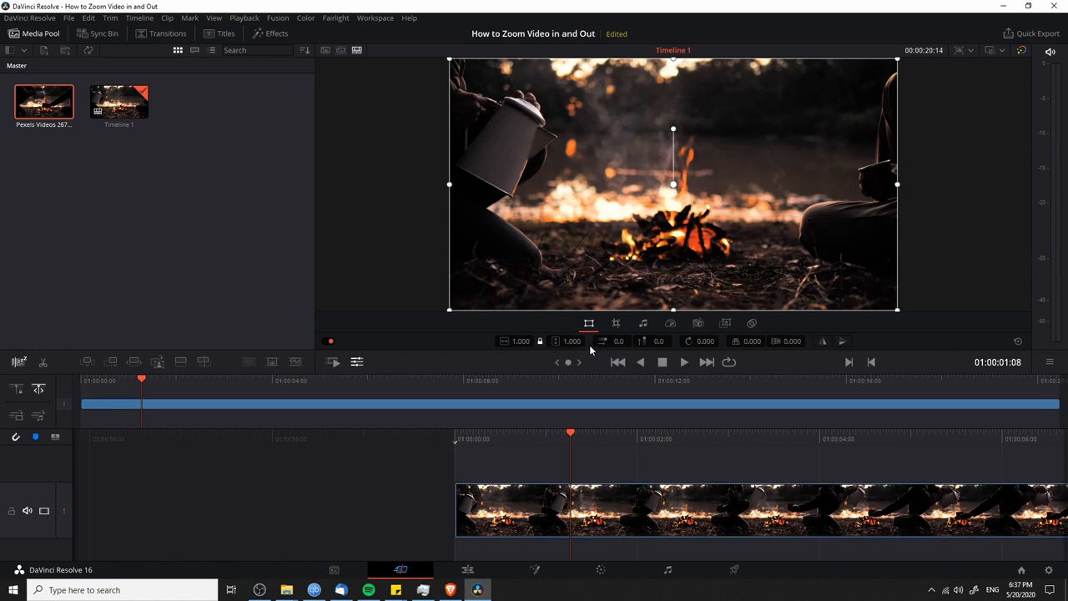
{"action": "mouse_move", "coordinate": [539, 341]}
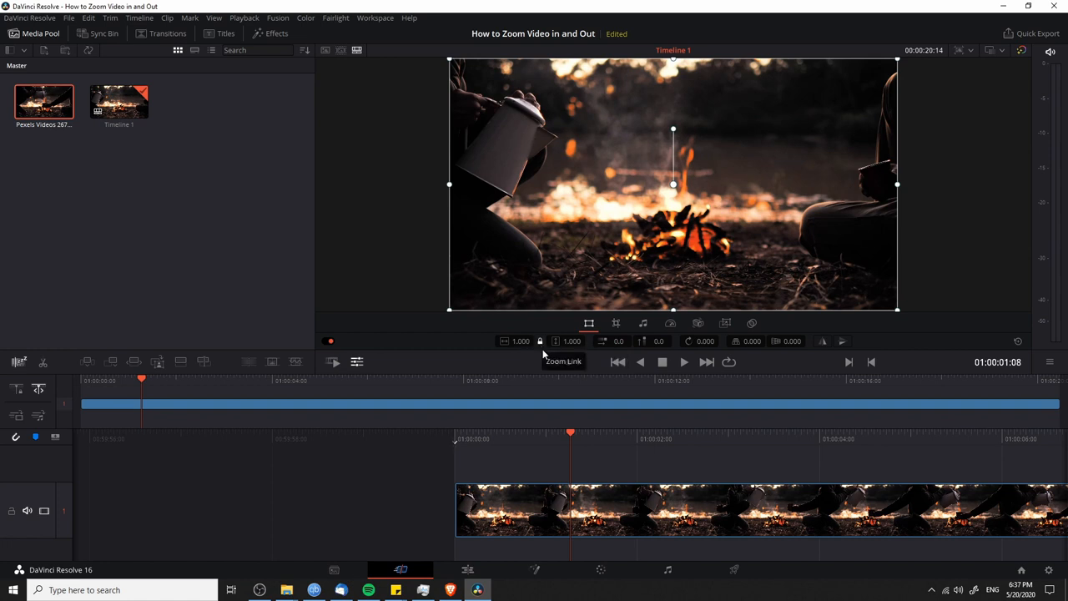
{"action": "mouse_move", "coordinate": [541, 341]}
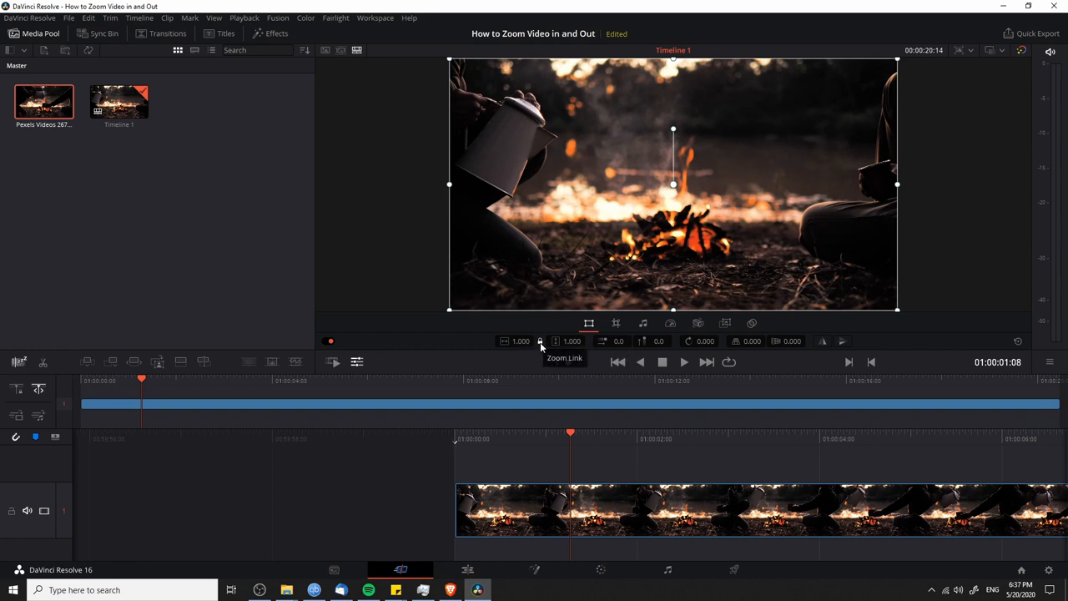
{"action": "mouse_move", "coordinate": [520, 350]}
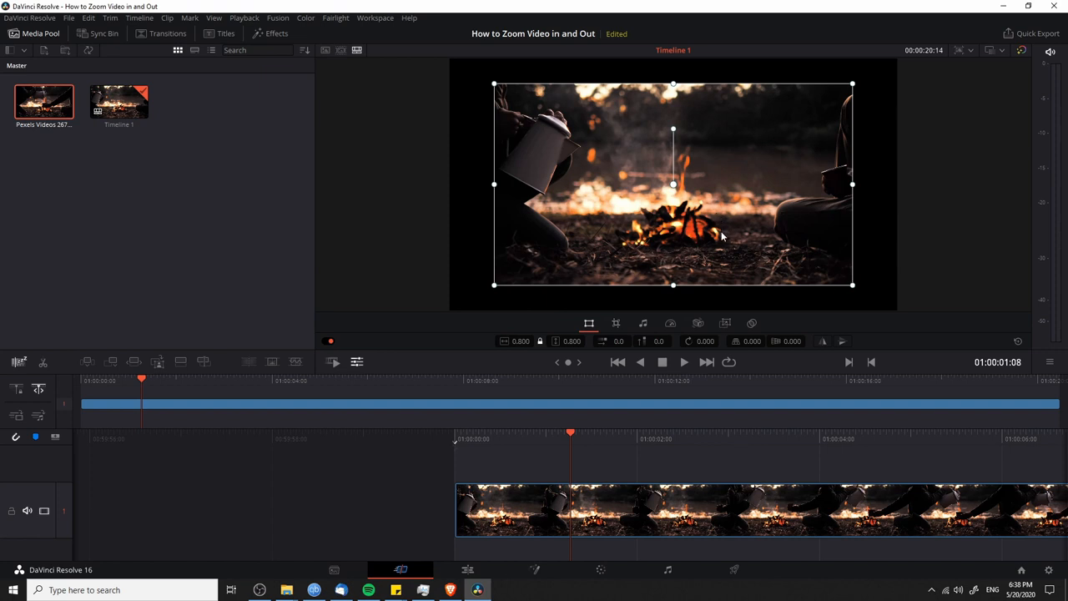
{"action": "mouse_move", "coordinate": [671, 203]}
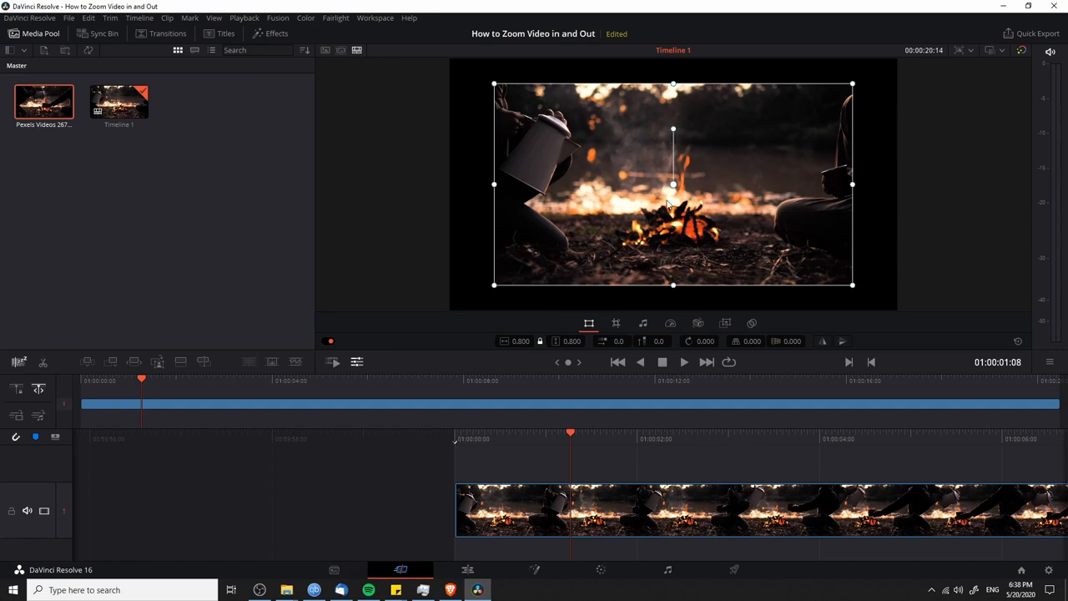
{"action": "left_click_drag", "start_coordinate": [674, 184], "coordinate": [681, 182]}
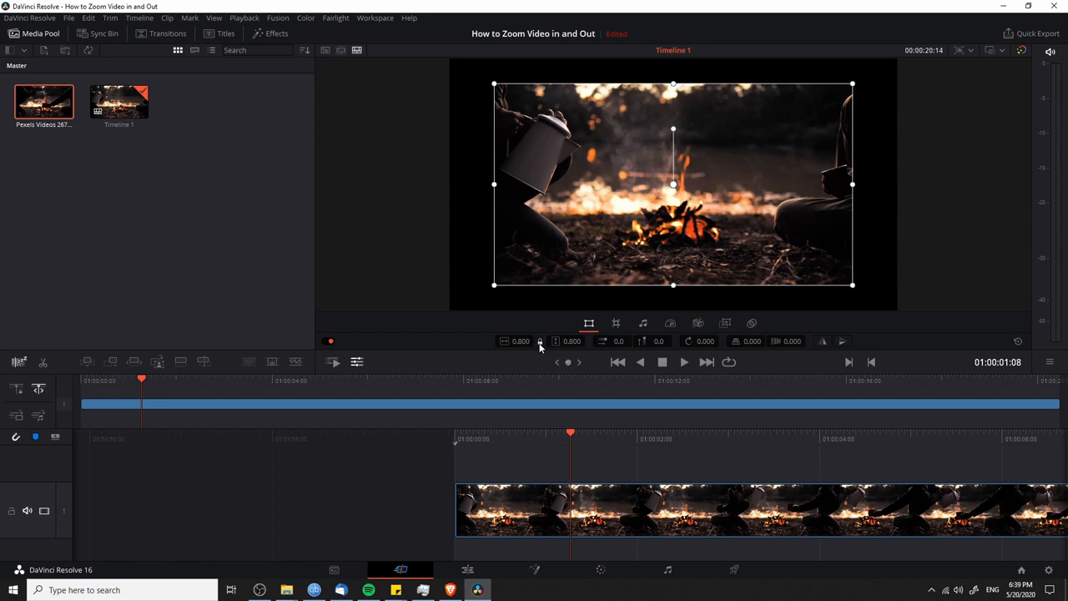
{"action": "mouse_move", "coordinate": [576, 357]}
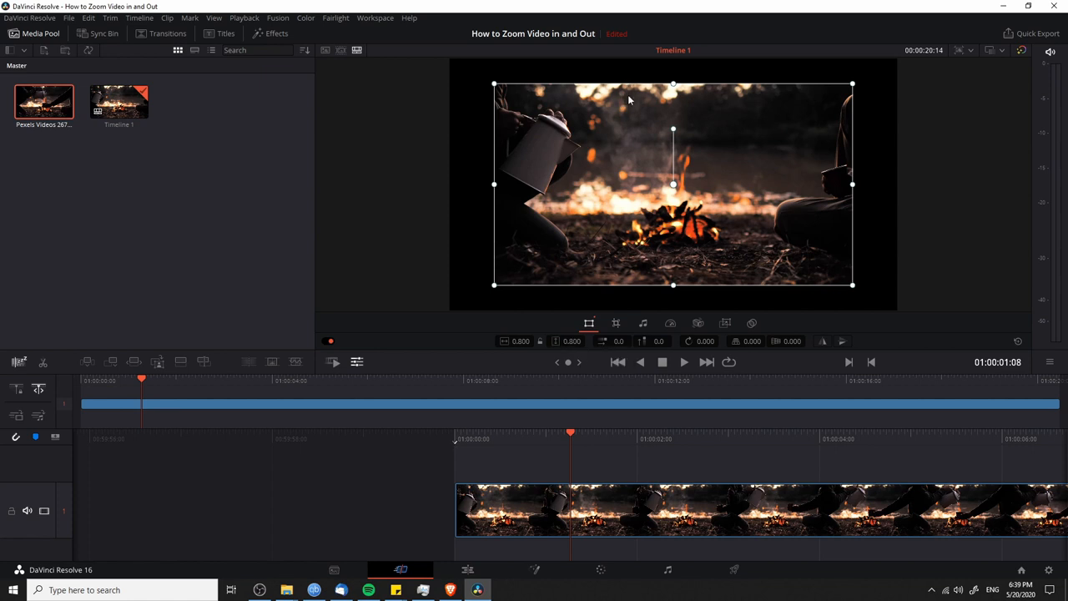
Select the Pexels campfire clip in the Media Pool to build Timeline 1.
{"action": "left_click", "coordinate": [570, 341]}
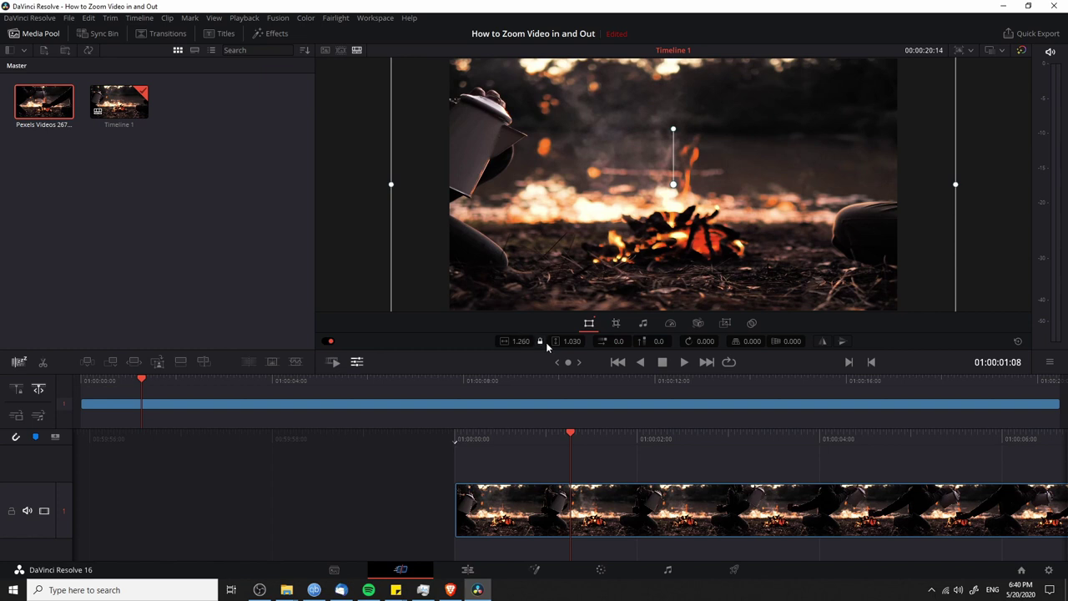
{"action": "mouse_move", "coordinate": [978, 207]}
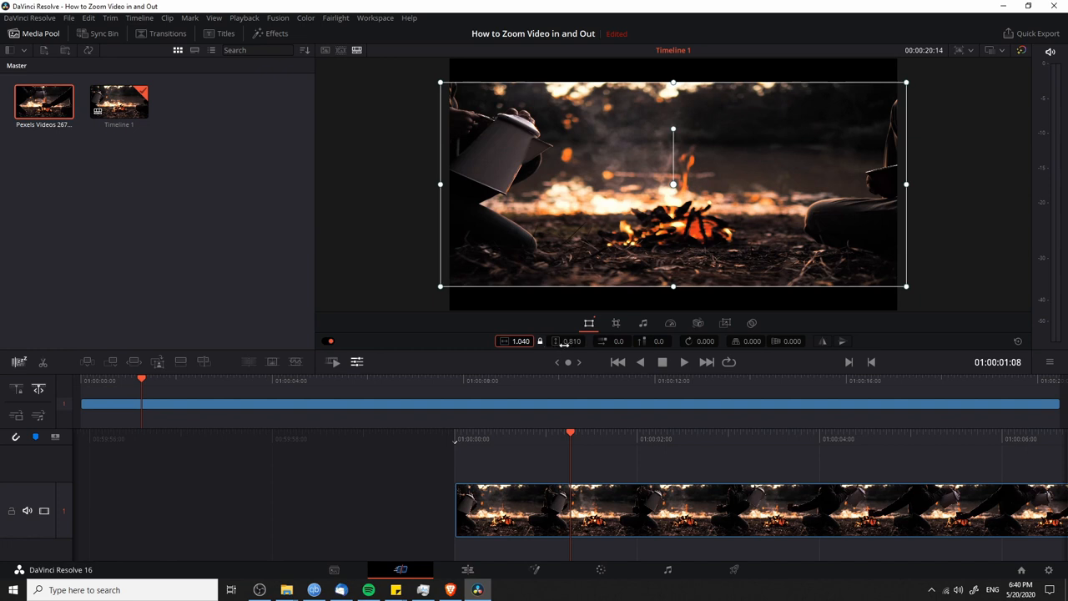
{"action": "mouse_move", "coordinate": [536, 357]}
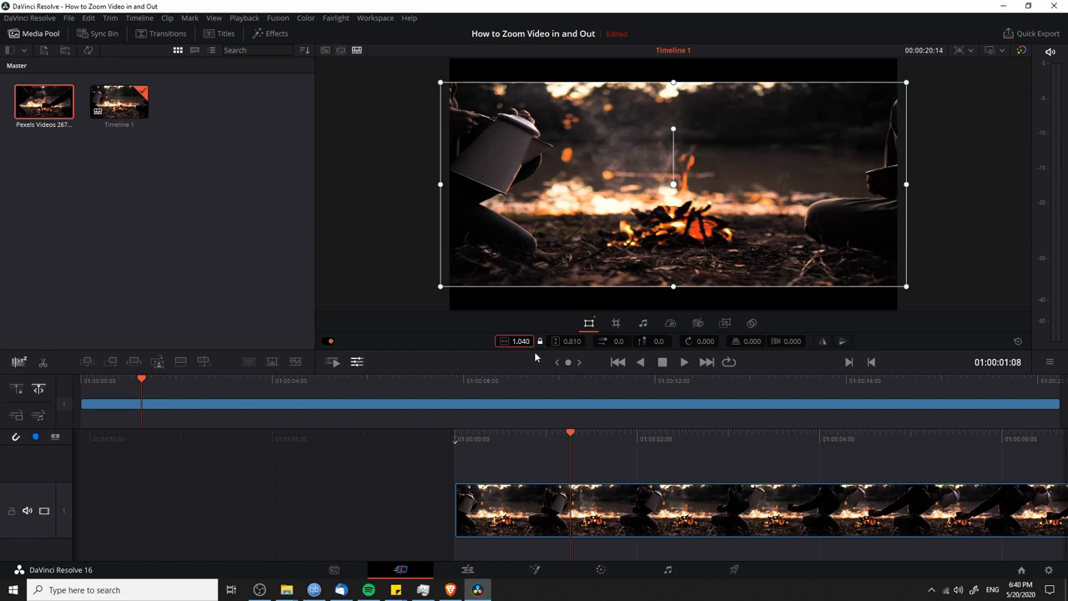
{"action": "mouse_move", "coordinate": [527, 347]}
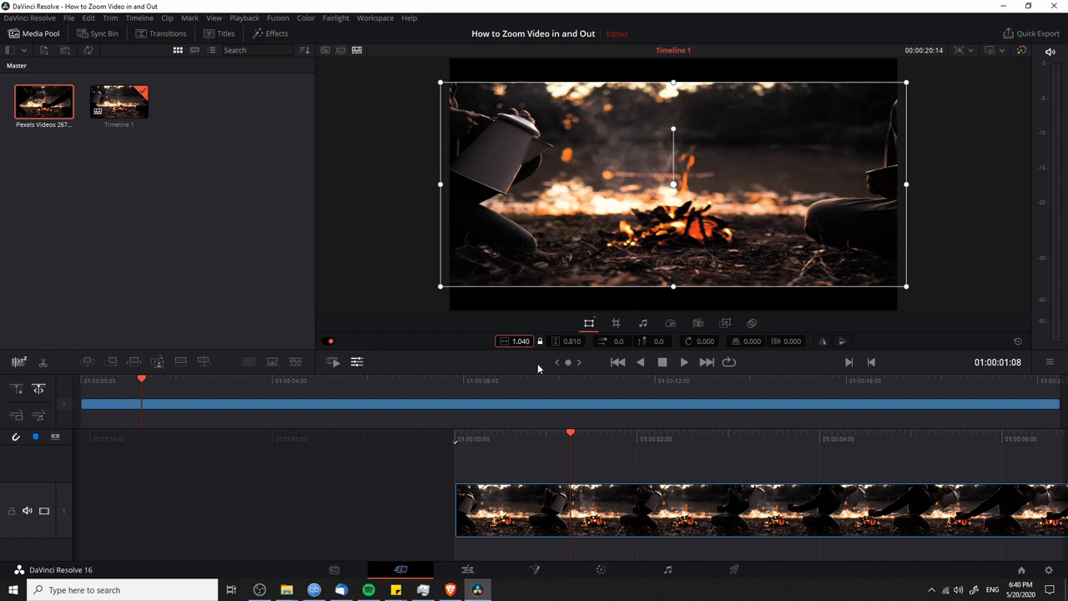
{"action": "mouse_move", "coordinate": [523, 354]}
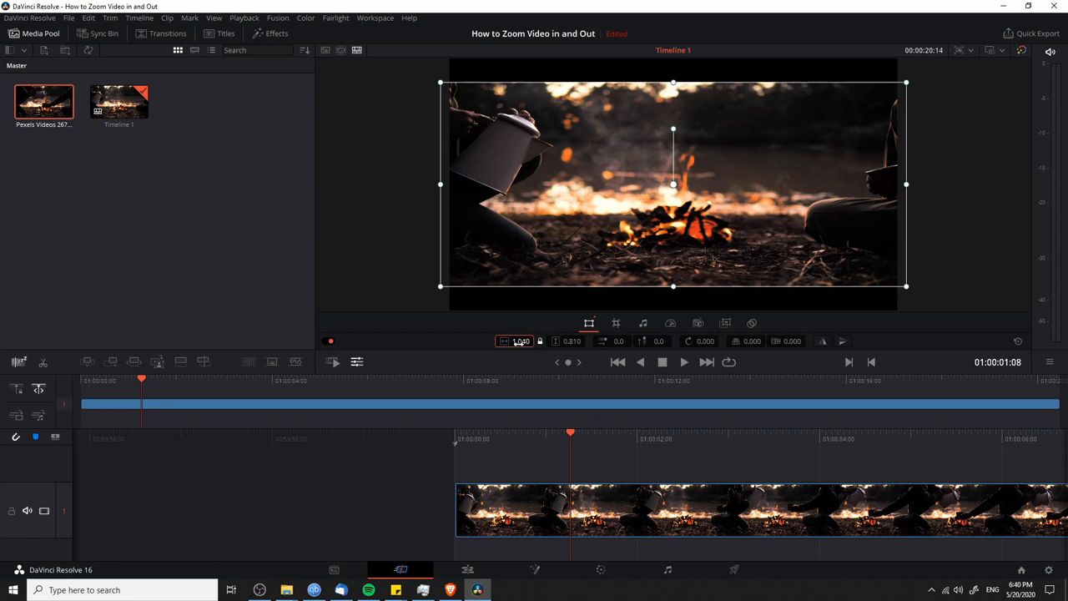
{"action": "mouse_move", "coordinate": [571, 340]}
{"action": "type", "text": "0.780"}
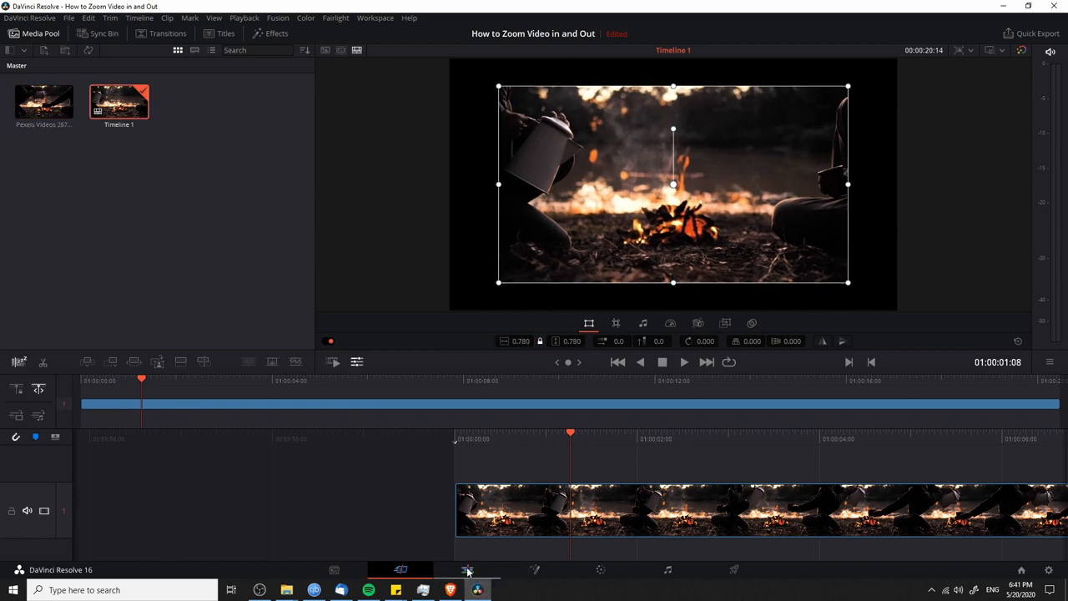
Switch to the Edit page and hide the Effects Library.
{"action": "left_click", "coordinate": [467, 568]}
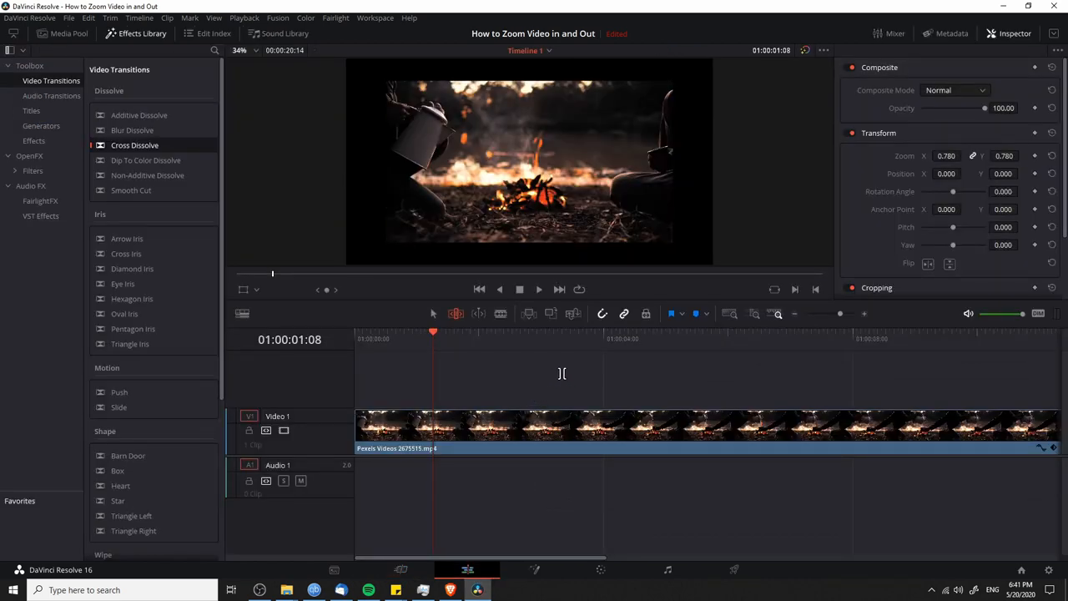
{"action": "left_click", "coordinate": [133, 34]}
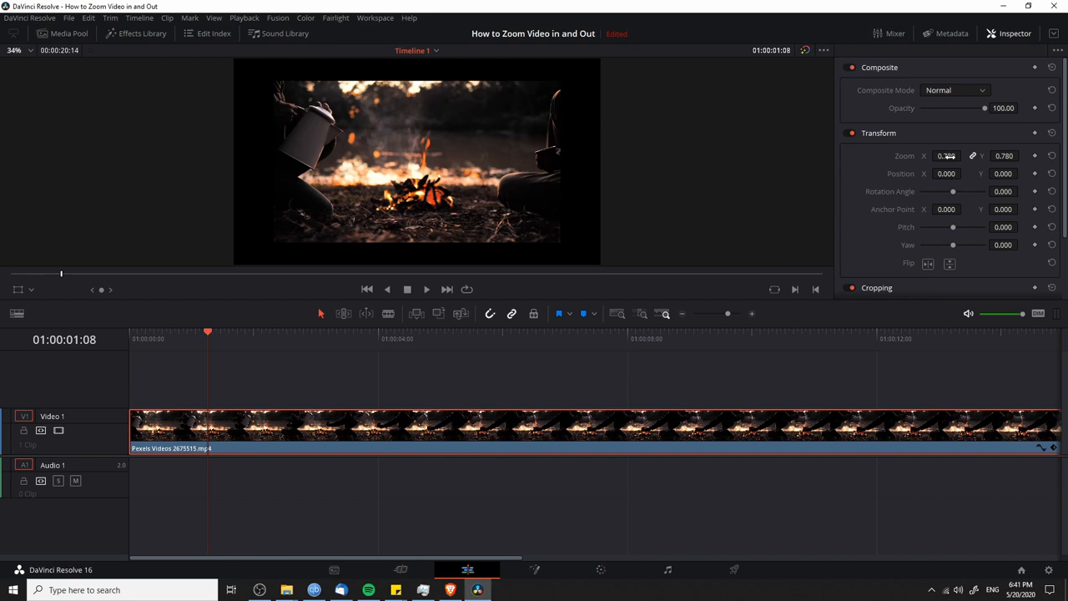
Set the clip's Zoom X/Y in the Inspector Transform section to 1.0.
{"action": "left_click", "coordinate": [945, 155]}
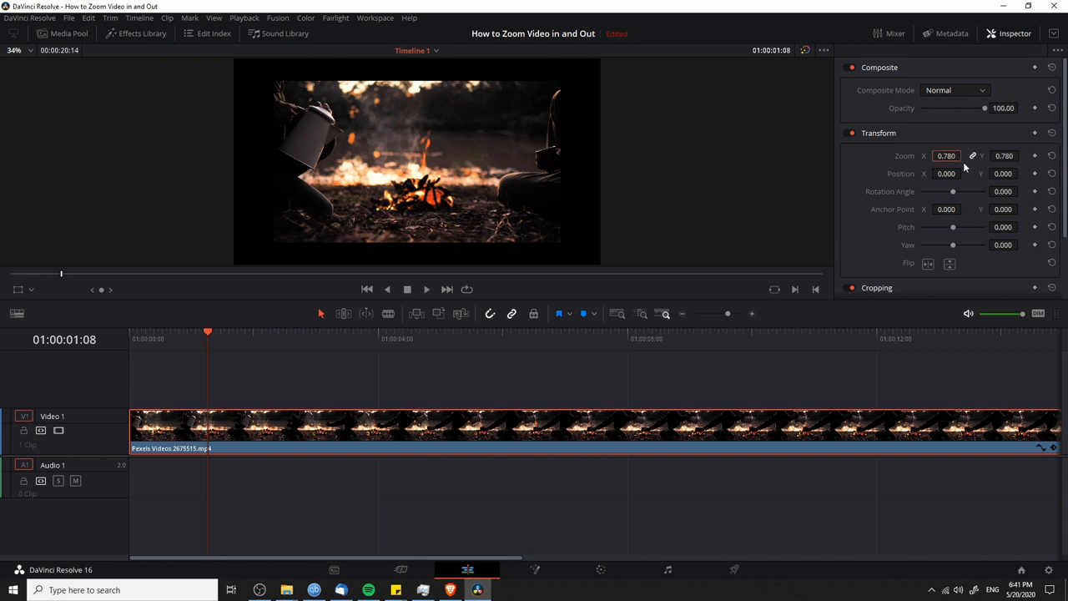
{"action": "left_click", "coordinate": [1005, 156]}
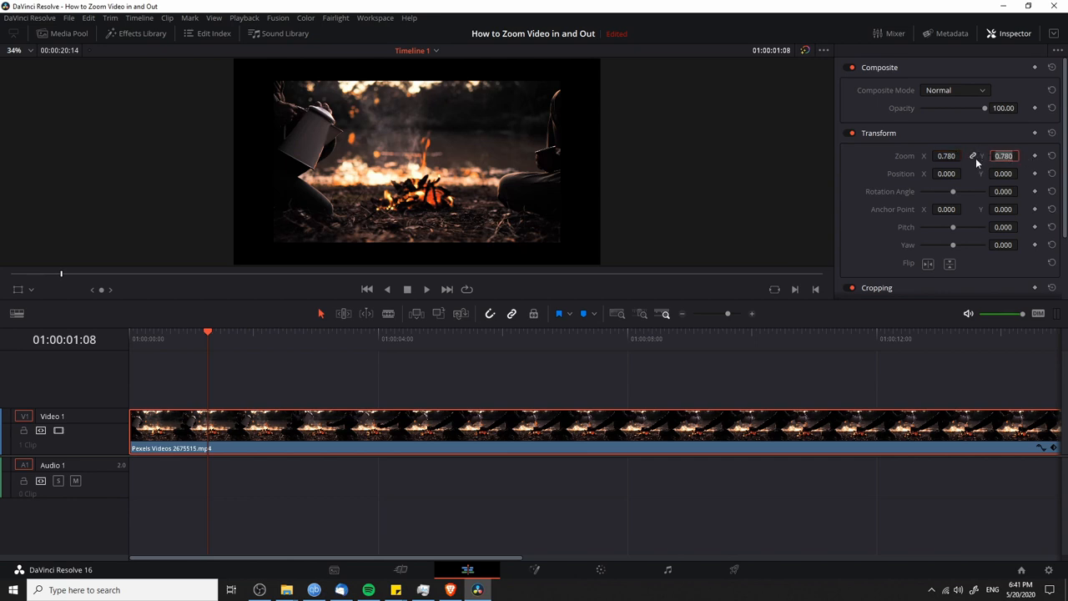
{"action": "type", "text": "1.000"}
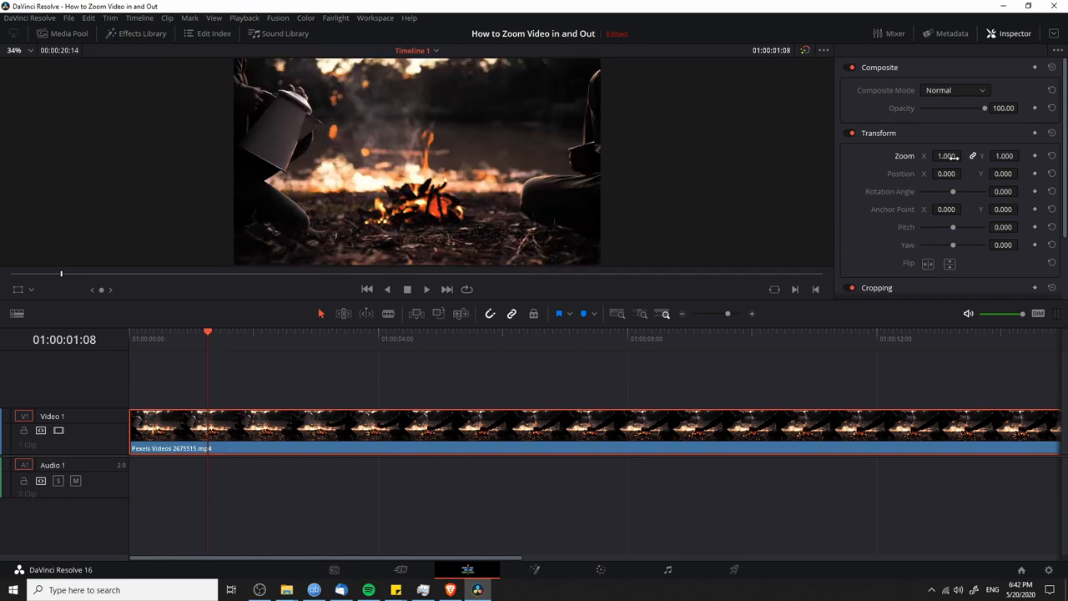
Set the campfire clip's Zoom to 1.500 in the Inspector.
{"action": "left_click", "coordinate": [944, 157]}
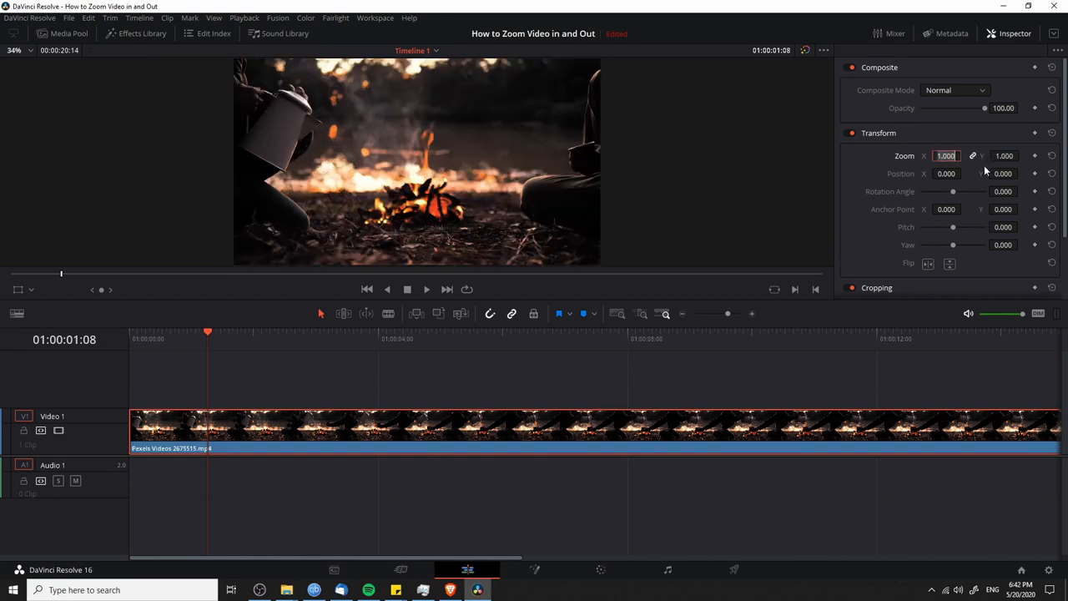
{"action": "type", "text": "1.500"}
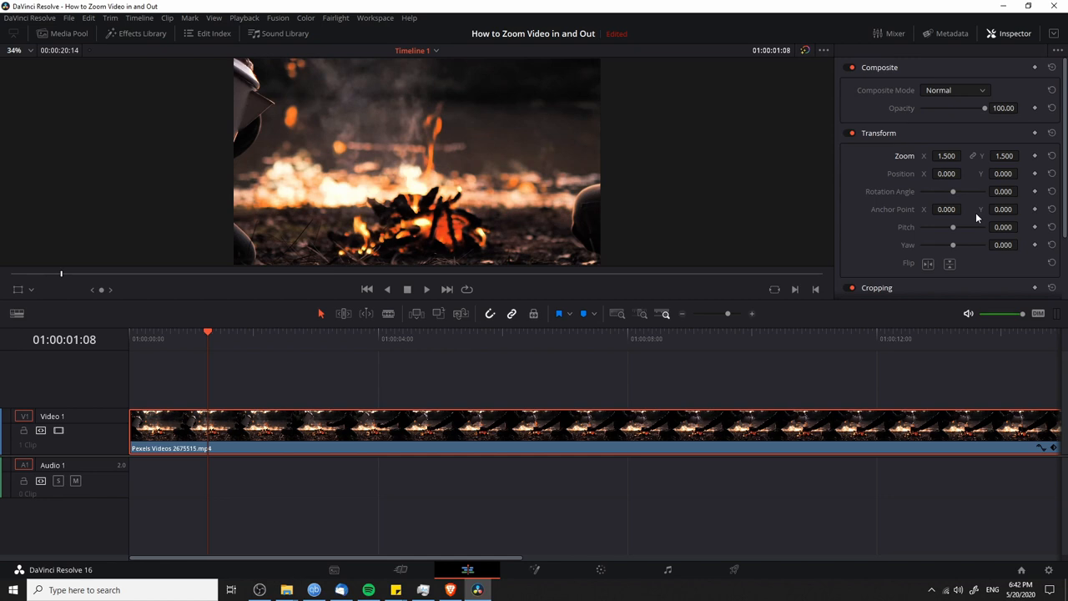
{"action": "left_click", "coordinate": [945, 155]}
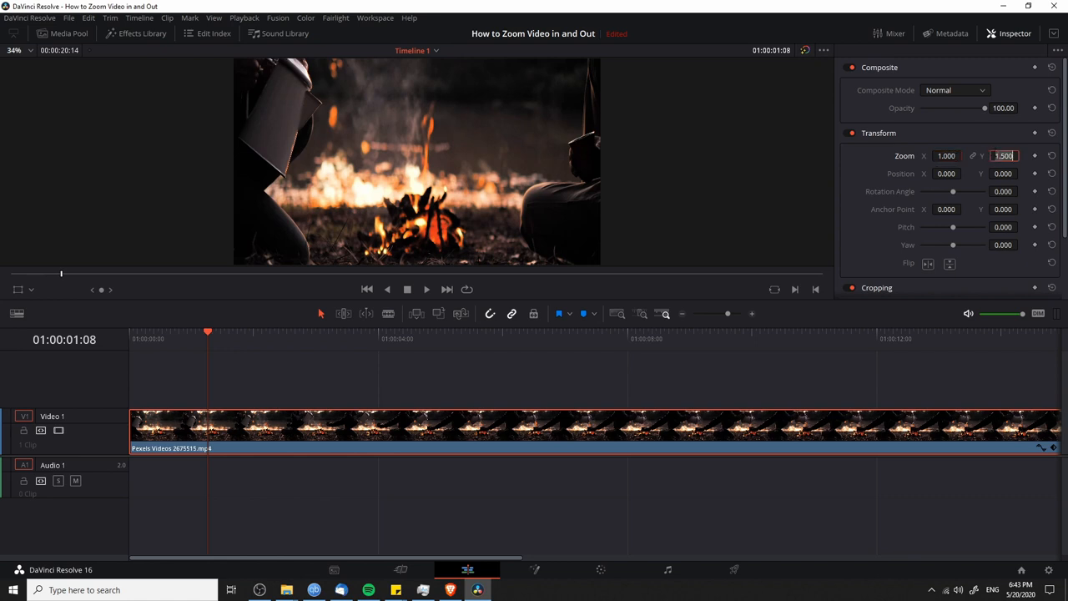
Set Zoom back to 1.000 and move the playhead to the start of the clip.
{"action": "type", "text": "1.000"}
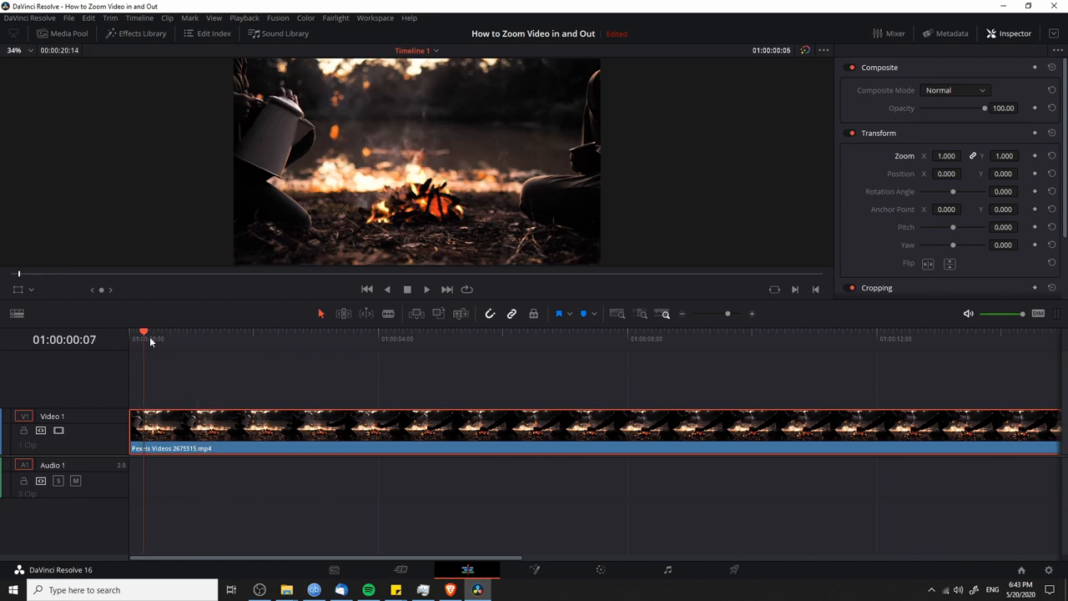
{"action": "left_click", "coordinate": [229, 331]}
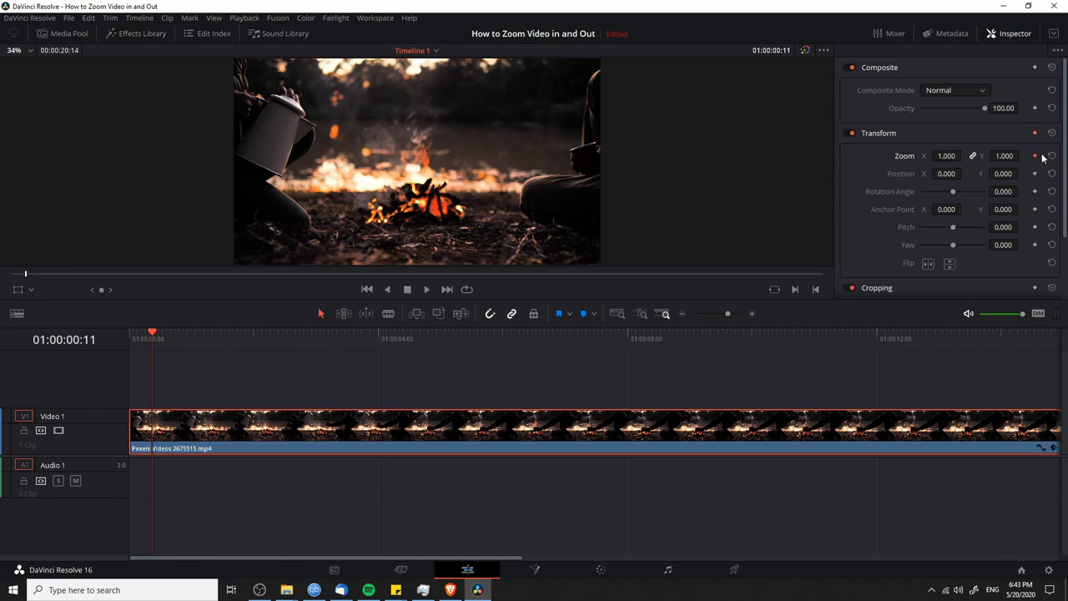
{"action": "mouse_move", "coordinate": [1042, 152]}
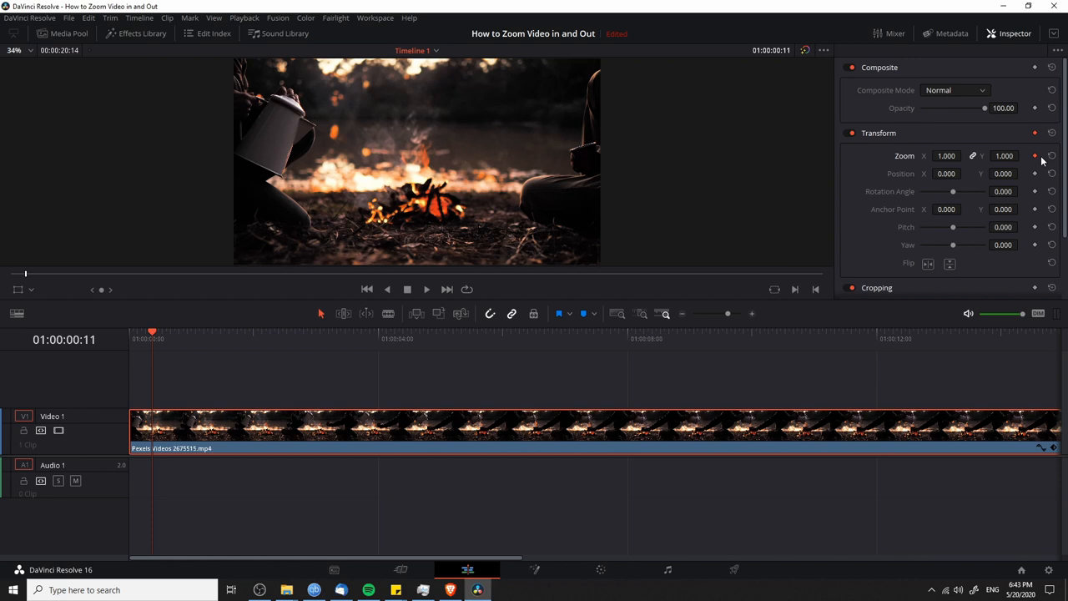
{"action": "left_click", "coordinate": [187, 330]}
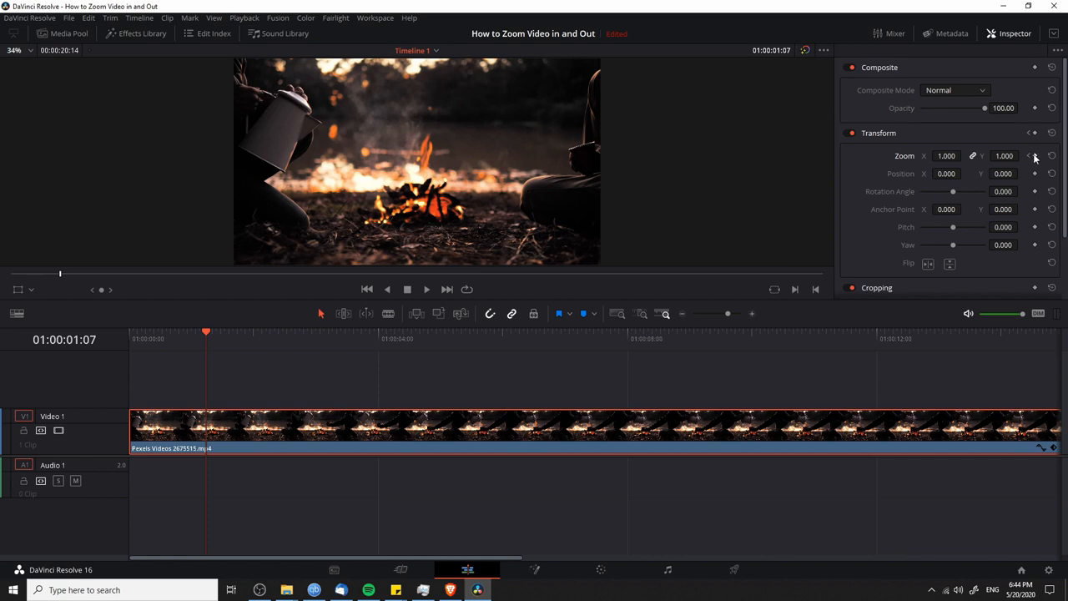
{"action": "mouse_move", "coordinate": [1040, 160]}
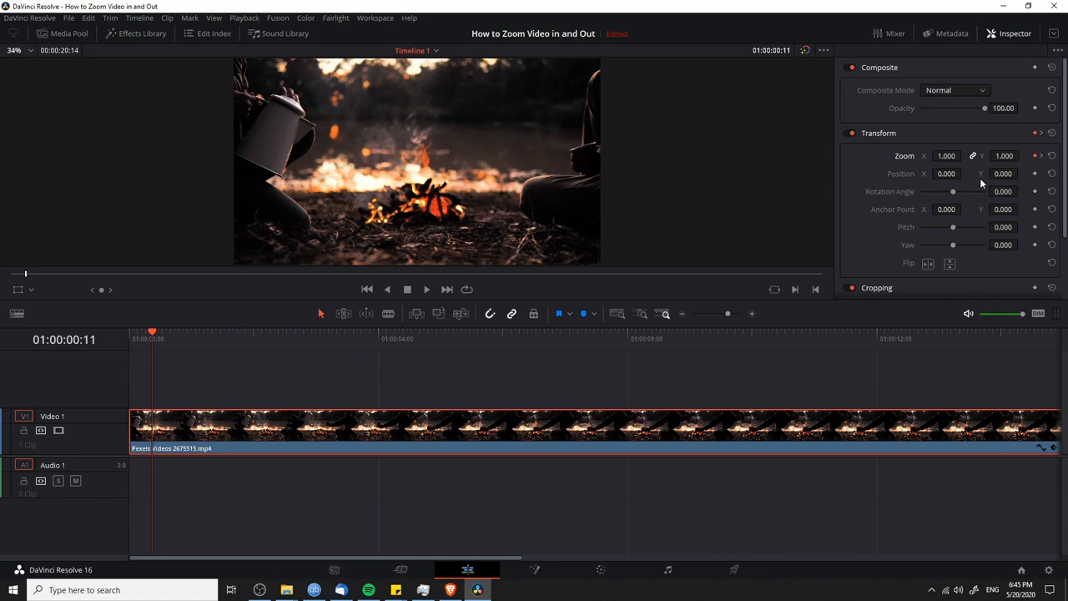
{"action": "mouse_move", "coordinate": [197, 371]}
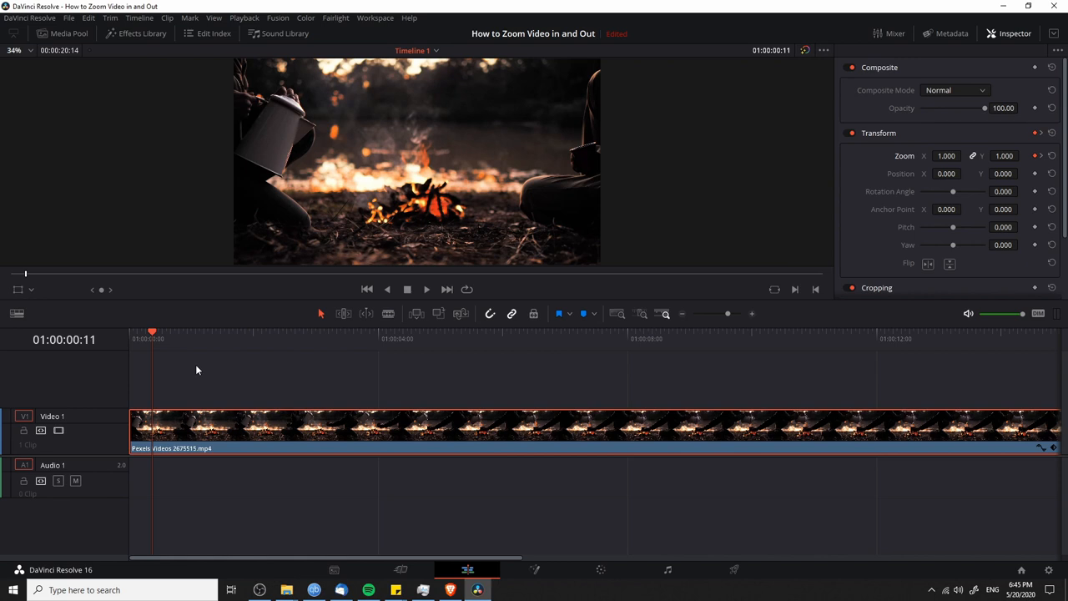
{"action": "mouse_move", "coordinate": [200, 370]}
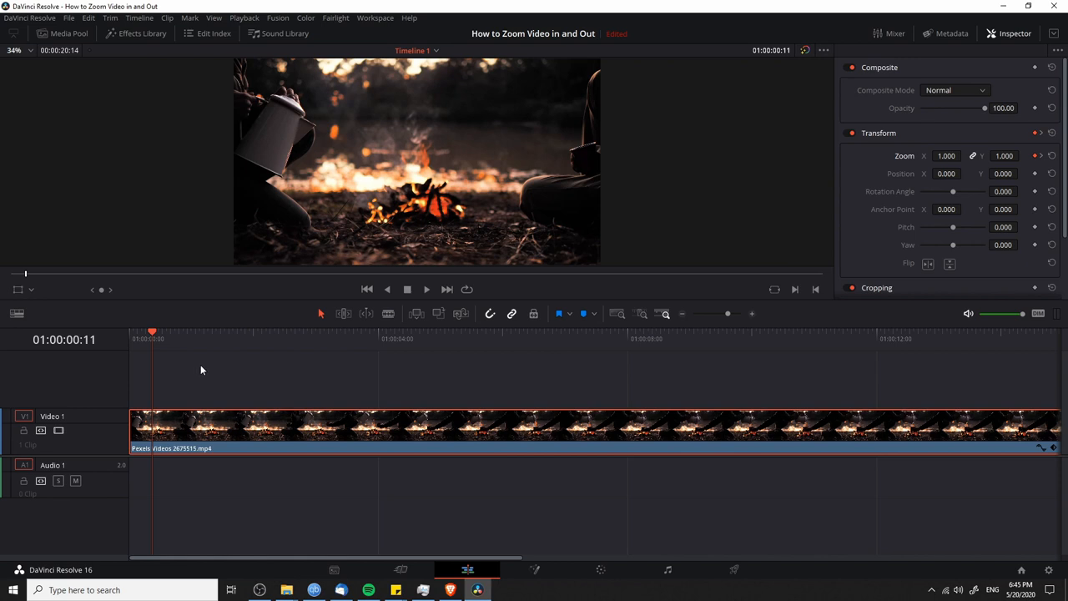
{"action": "mouse_move", "coordinate": [381, 362]}
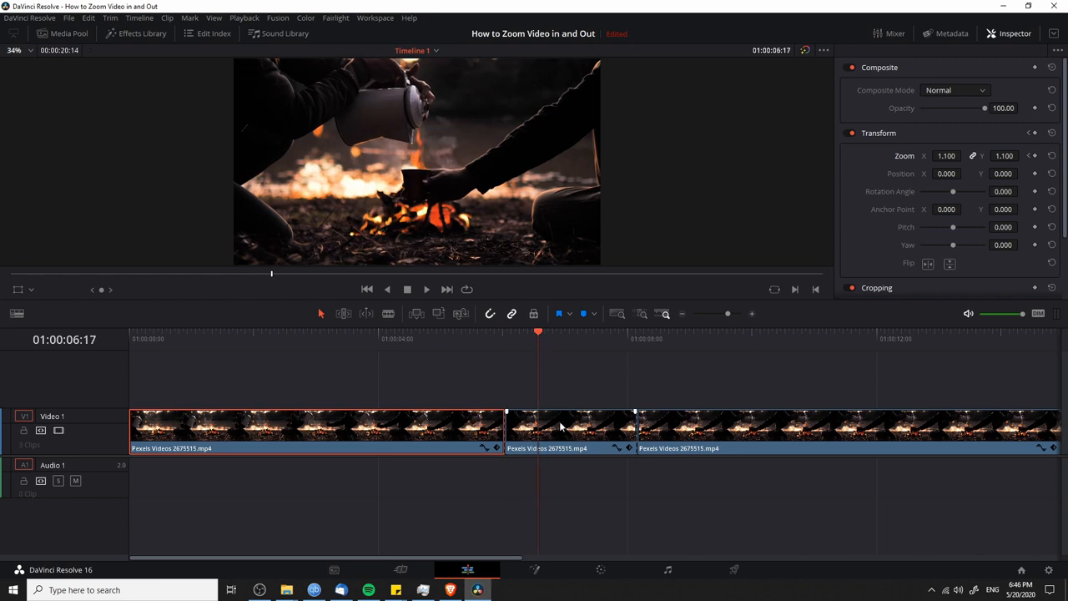
Select the middle split piece, edit its Zoom, then select the last piece.
{"action": "left_click", "coordinate": [562, 427]}
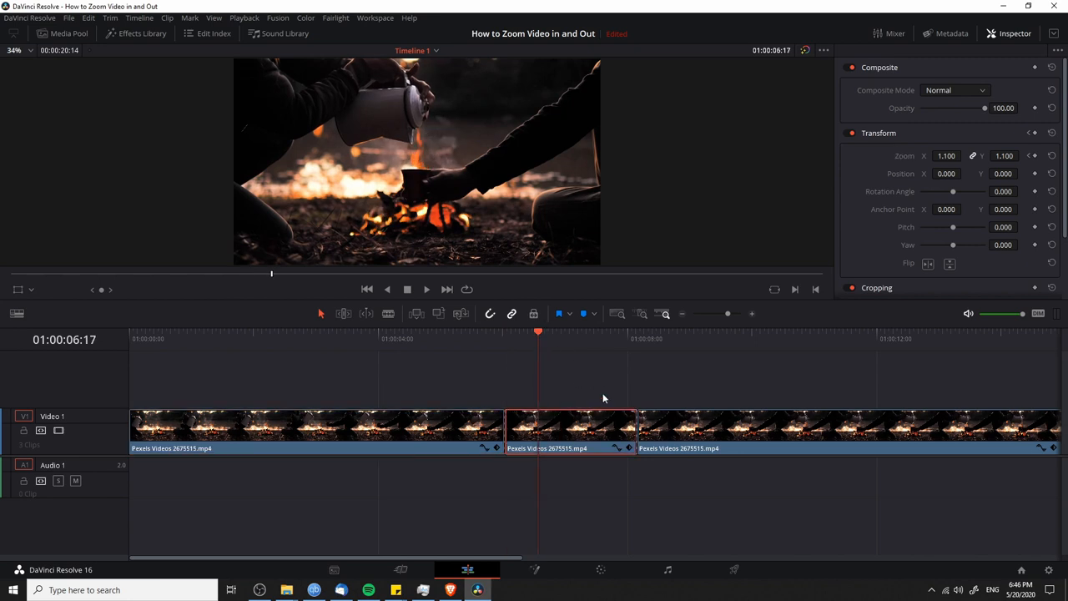
{"action": "mouse_move", "coordinate": [537, 400]}
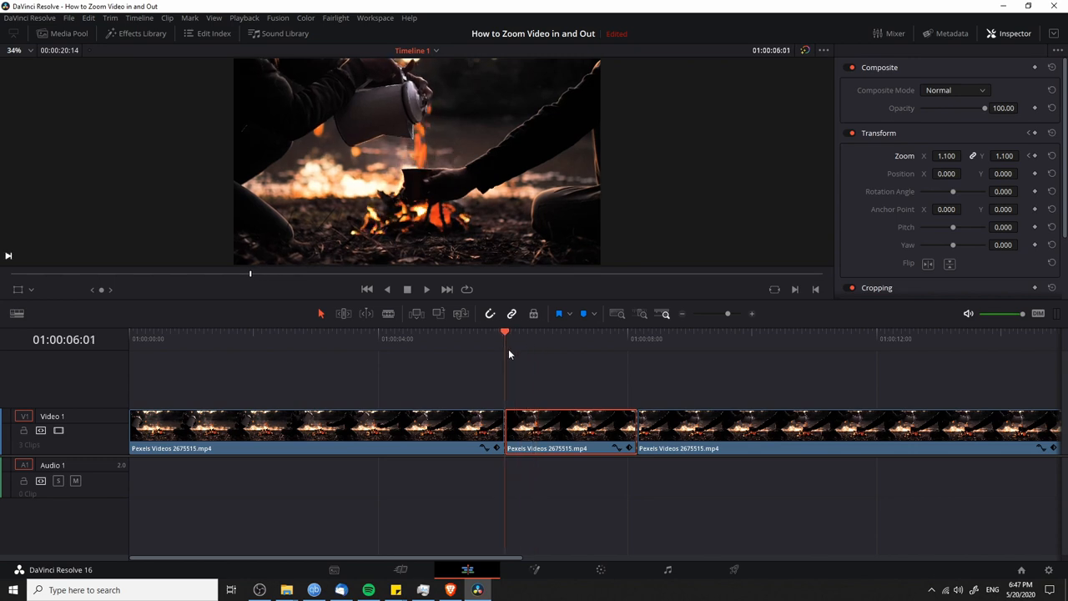
{"action": "mouse_move", "coordinate": [1035, 143]}
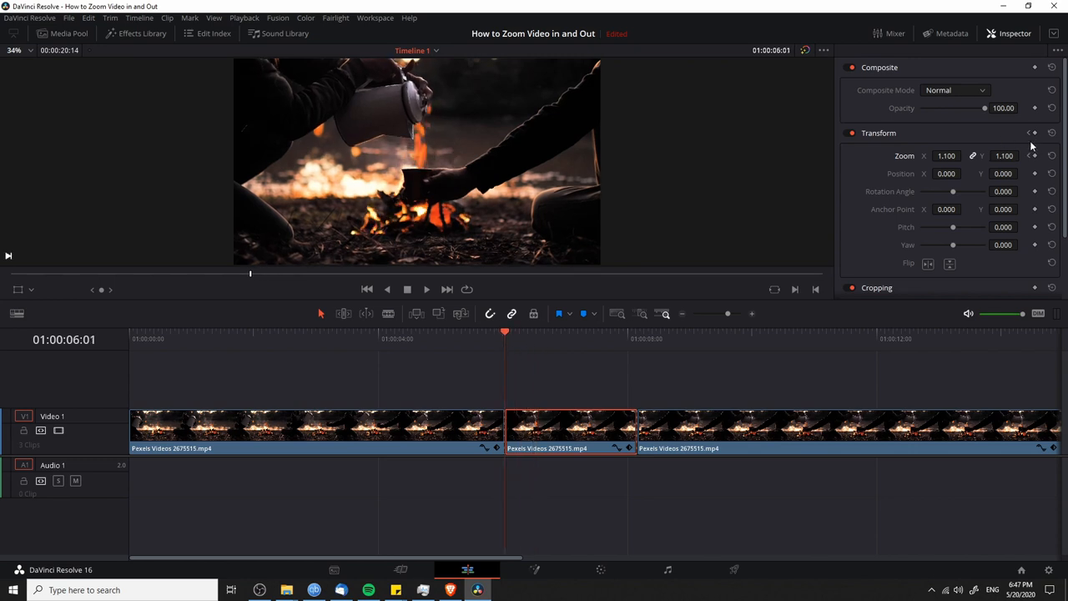
{"action": "left_click", "coordinate": [341, 430]}
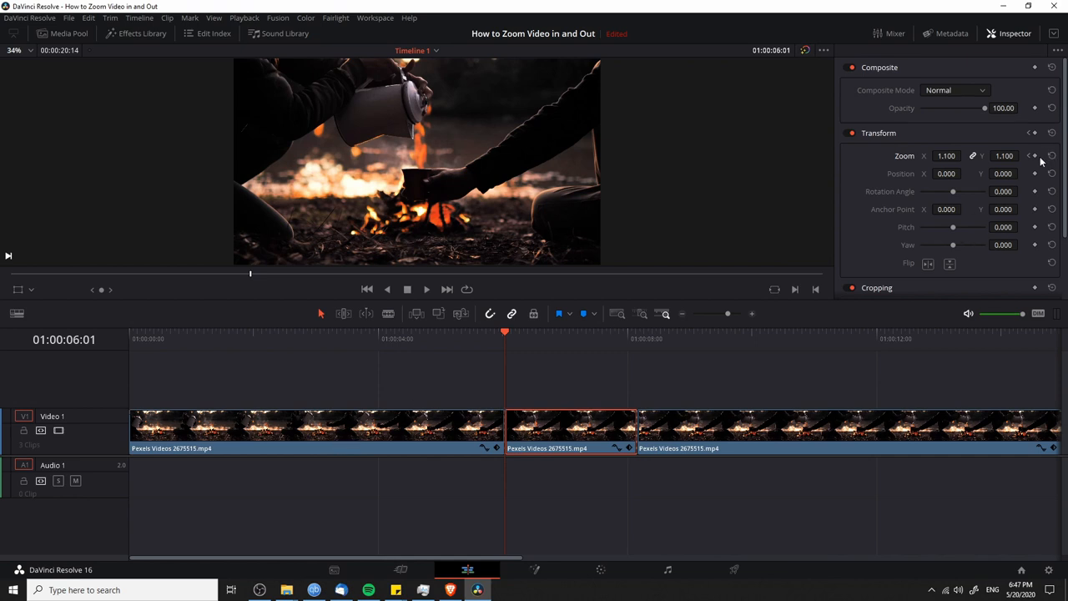
{"action": "mouse_move", "coordinate": [915, 150]}
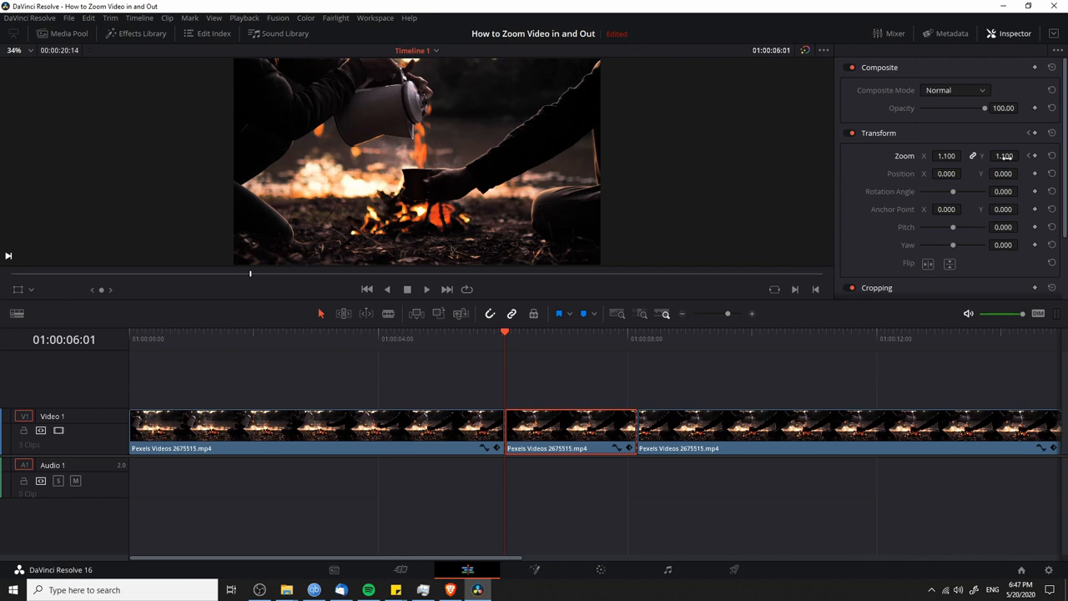
{"action": "left_click", "coordinate": [945, 155]}
{"action": "type", "text": "1.800"}
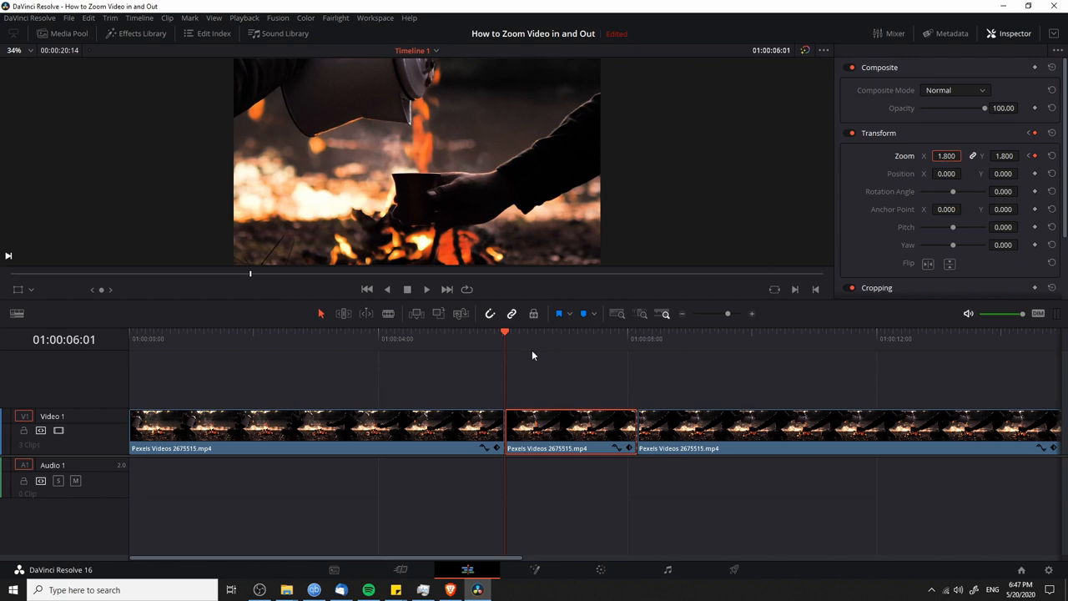
{"action": "left_click", "coordinate": [638, 341]}
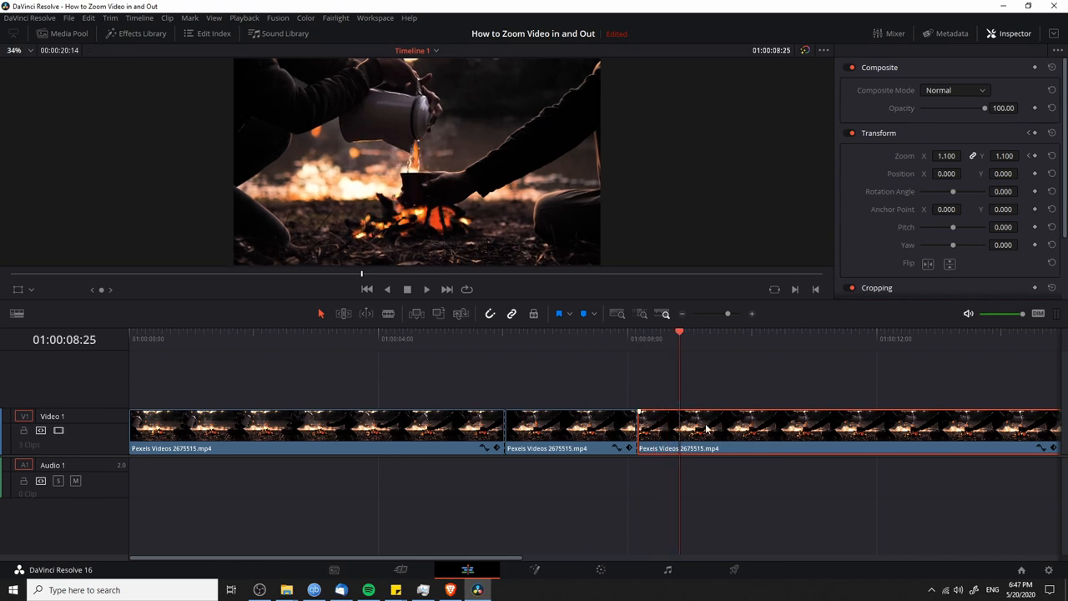
Place the playhead in the middle clip for Position Y -136 and stop playback.
{"action": "left_click", "coordinate": [558, 425]}
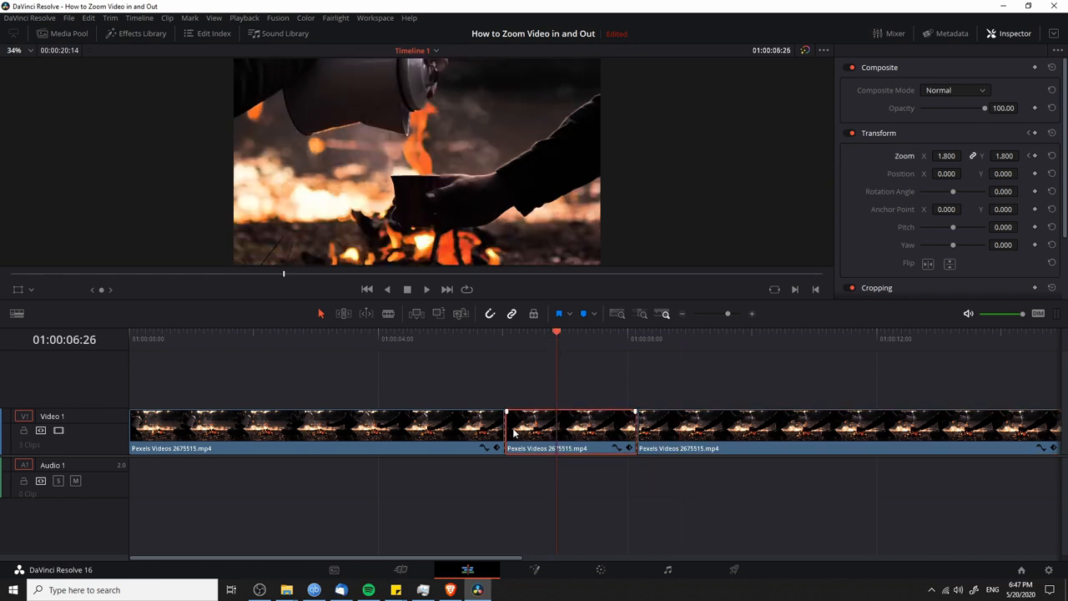
{"action": "left_click", "coordinate": [533, 334]}
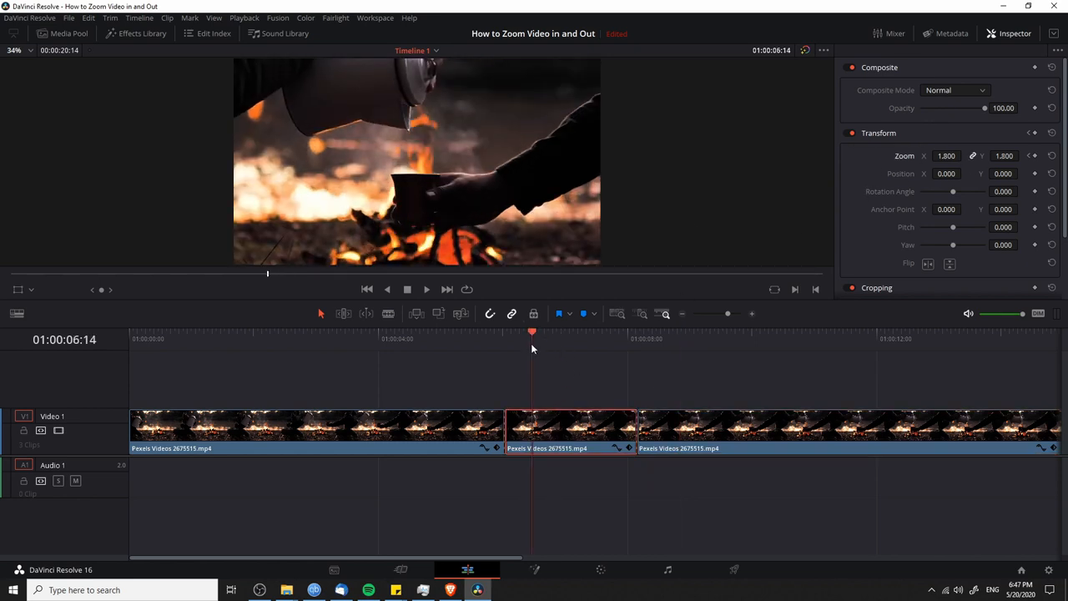
{"action": "mouse_move", "coordinate": [378, 132]}
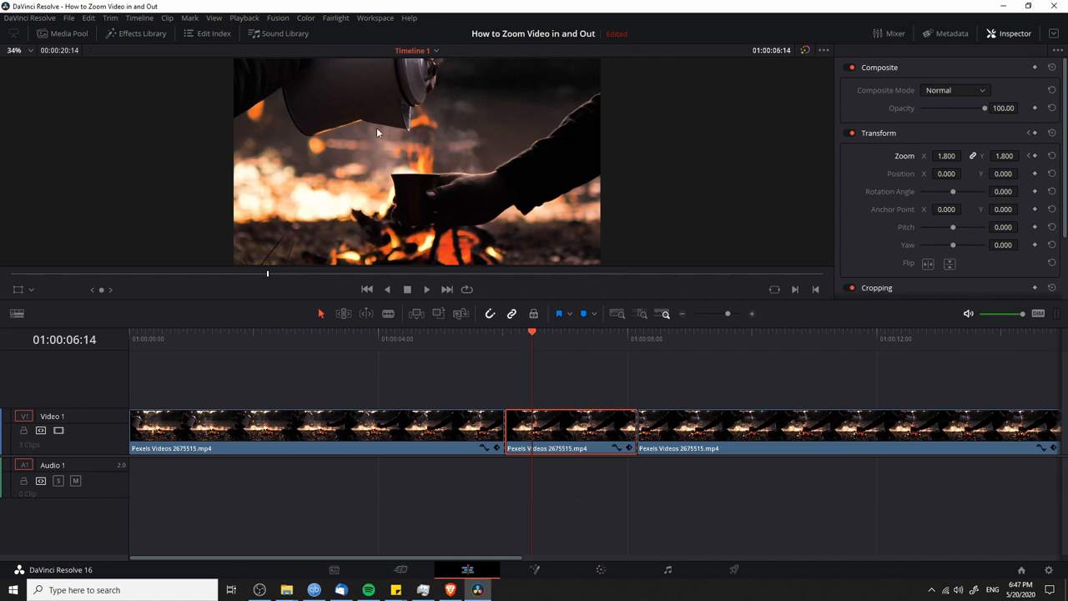
{"action": "mouse_move", "coordinate": [1055, 277]}
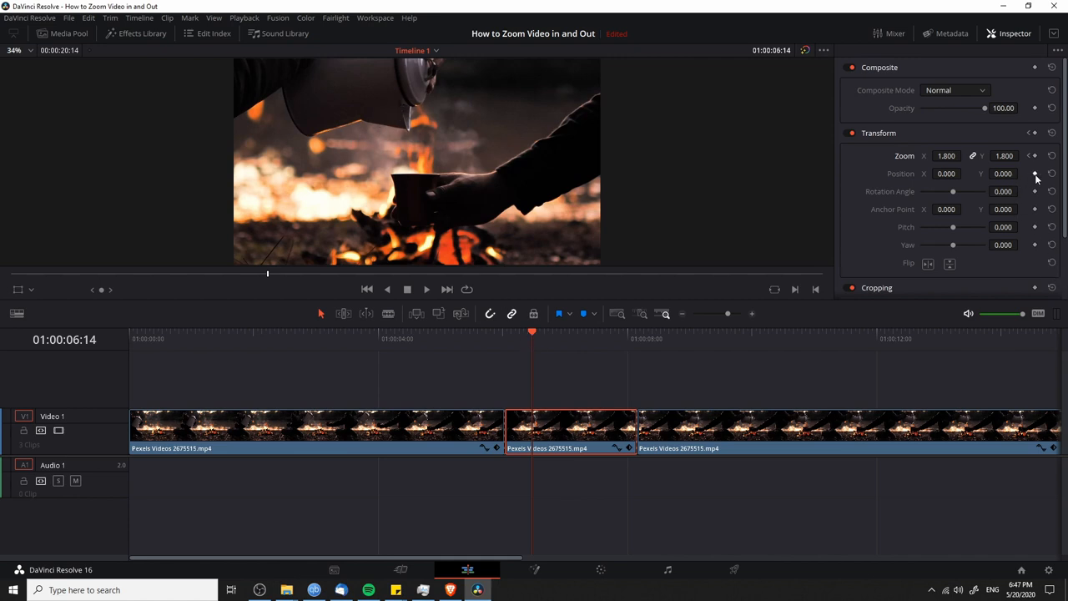
{"action": "mouse_move", "coordinate": [758, 317]}
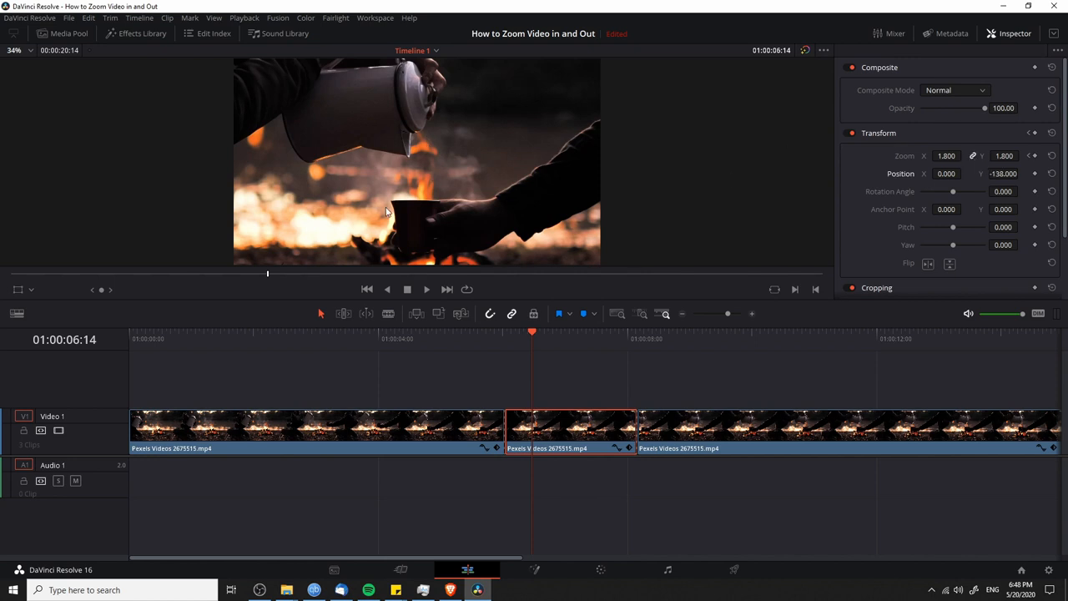
{"action": "mouse_move", "coordinate": [443, 173]}
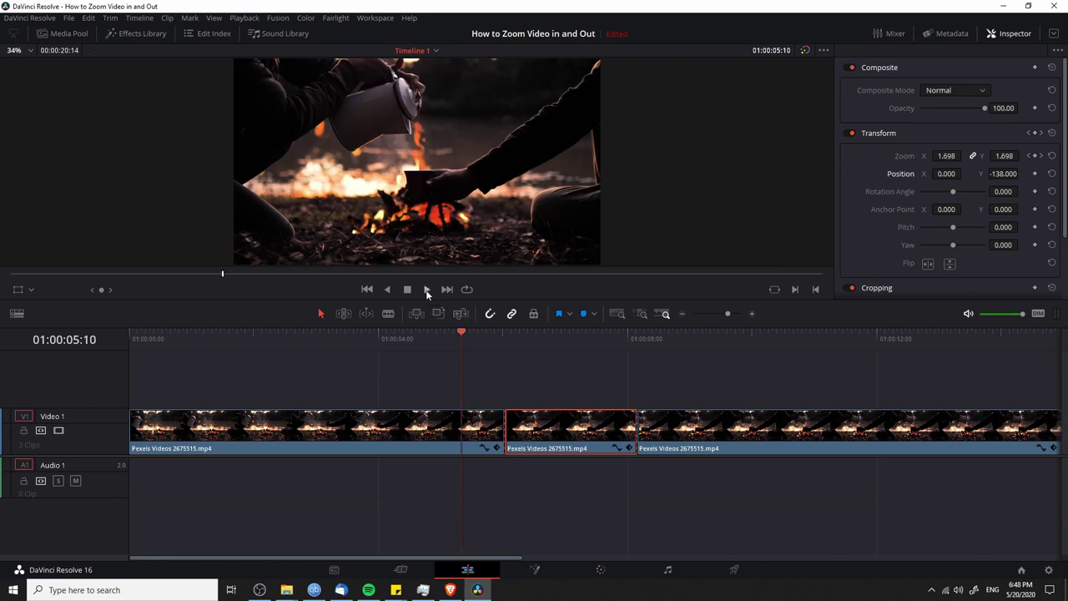
{"action": "left_click", "coordinate": [427, 290]}
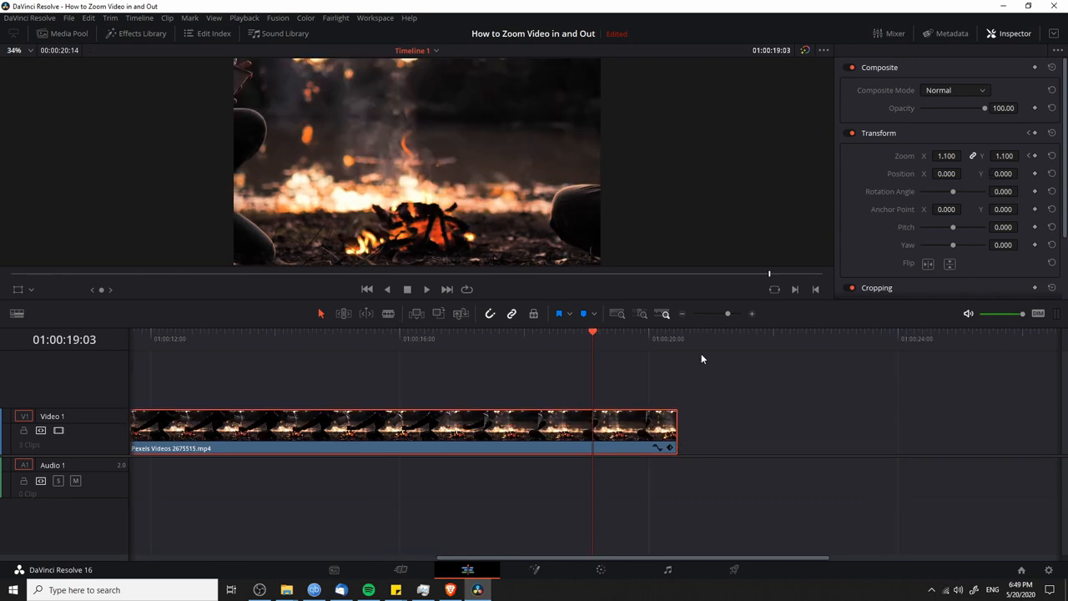
{"action": "mouse_move", "coordinate": [729, 434]}
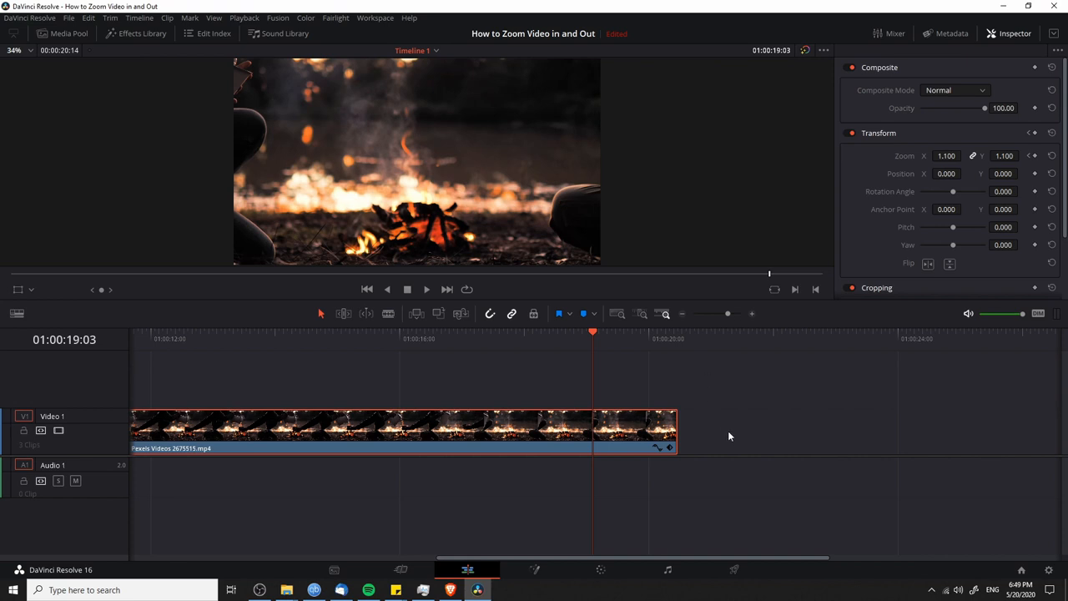
{"action": "mouse_move", "coordinate": [371, 142]}
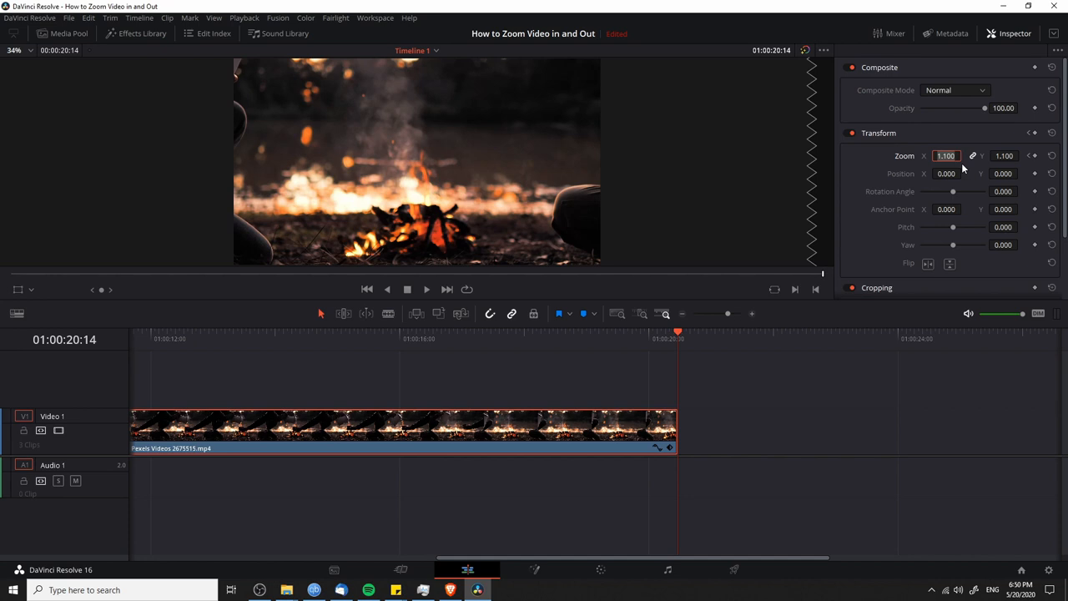
Set Zoom to 0.000 at the clip's last frame as a keyframe.
{"action": "type", "text": "0.000"}
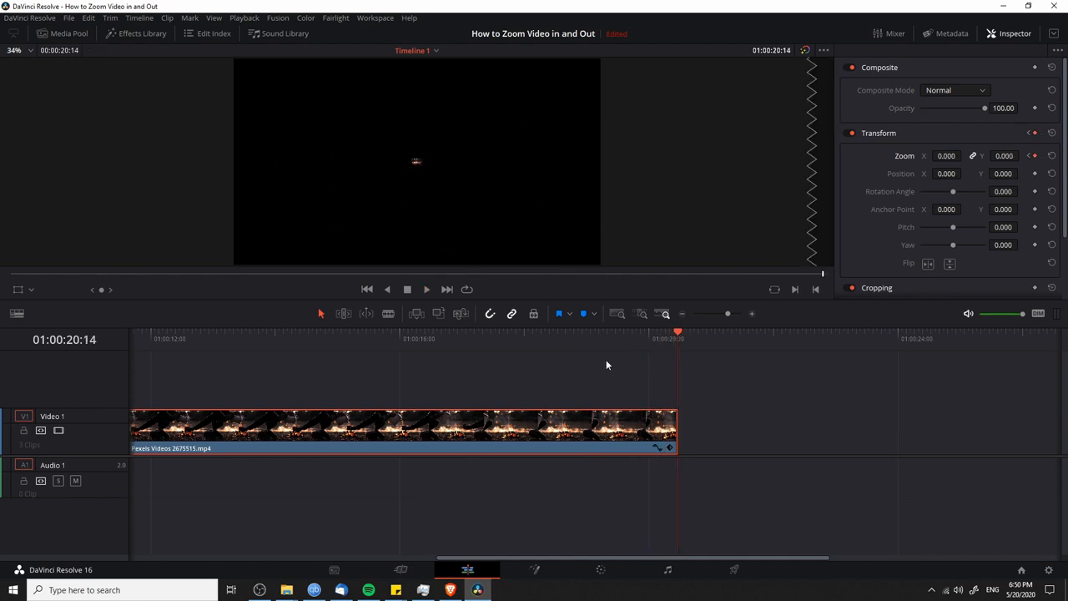
{"action": "mouse_move", "coordinate": [566, 351]}
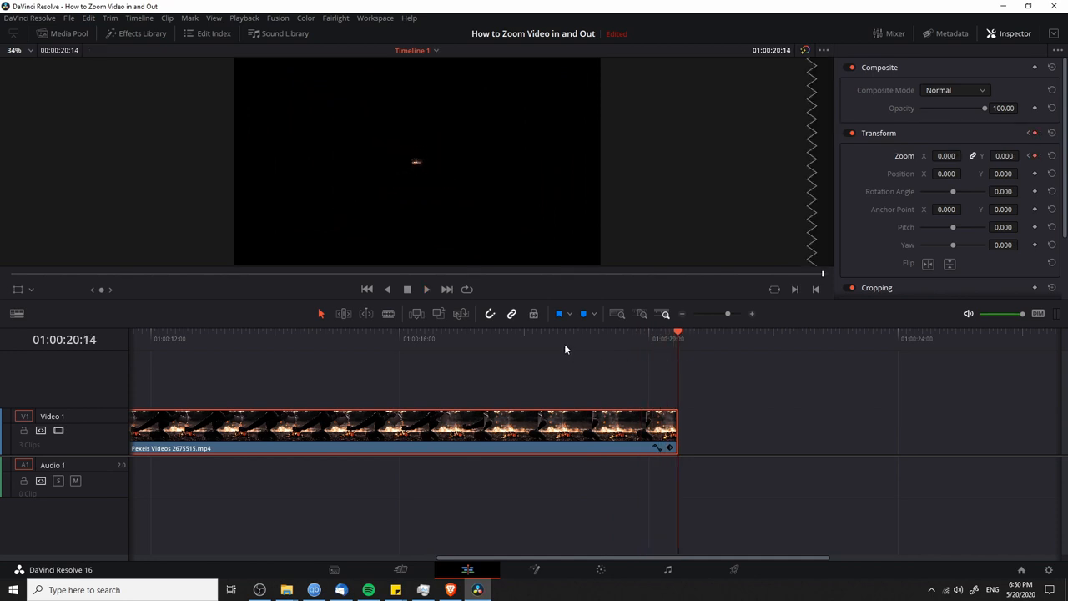
{"action": "mouse_move", "coordinate": [388, 167]}
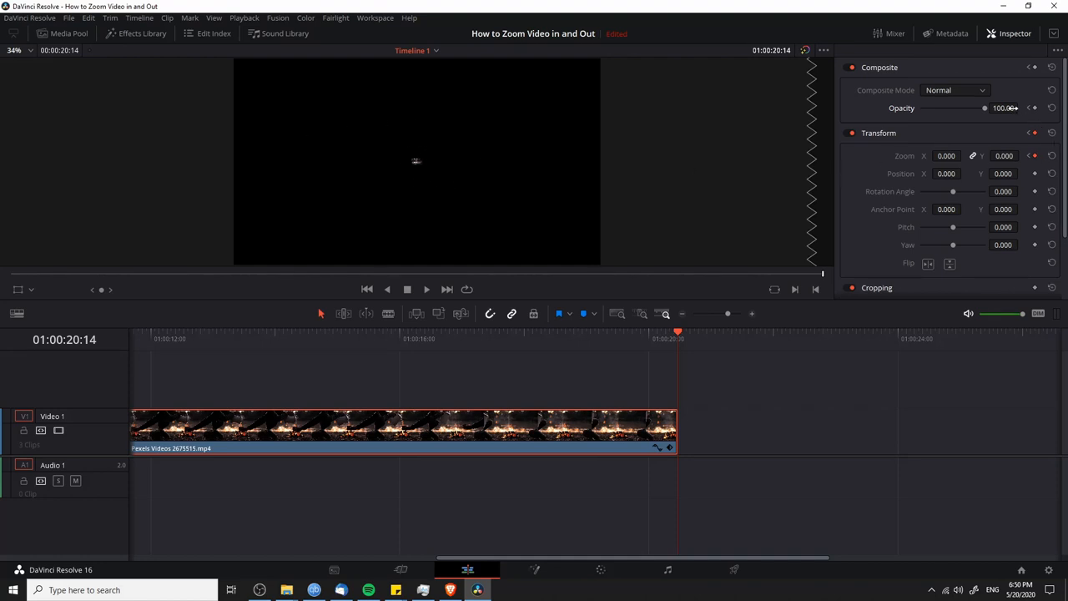
Drag the clip's Opacity down to 0 at its end.
{"action": "left_click_drag", "start_coordinate": [985, 107], "coordinate": [922, 107]}
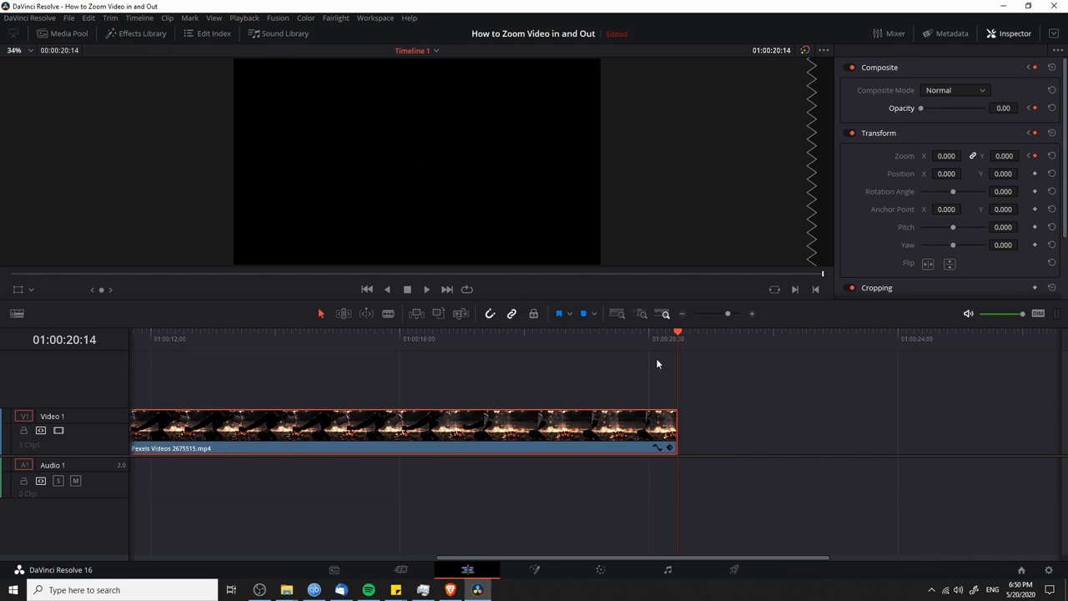
{"action": "left_click", "coordinate": [571, 334]}
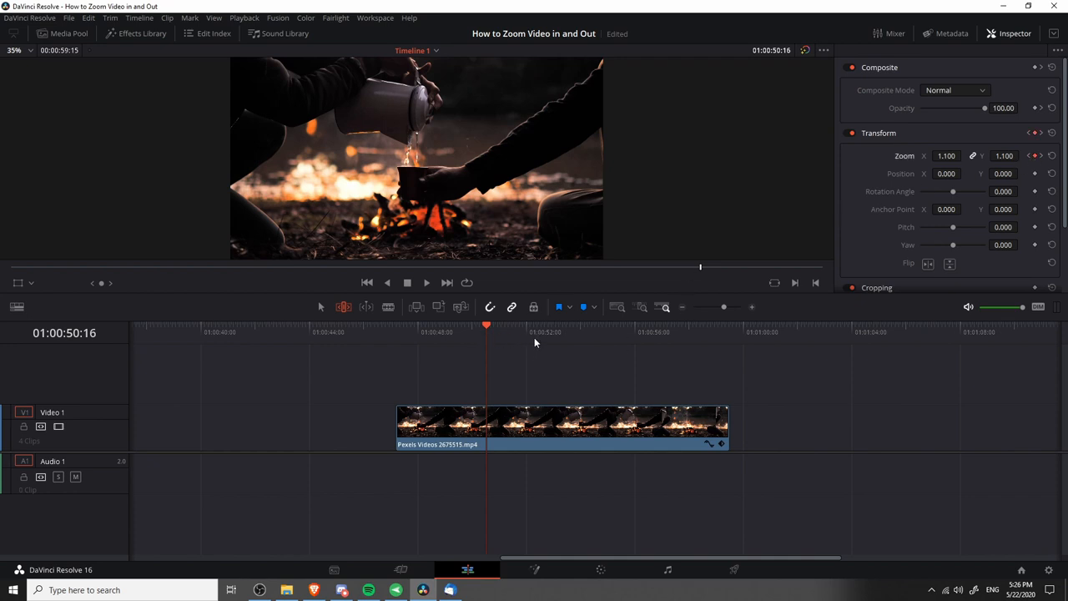
Set a second Zoom keyframe of 2.000 further along the clip.
{"action": "left_click", "coordinate": [544, 331]}
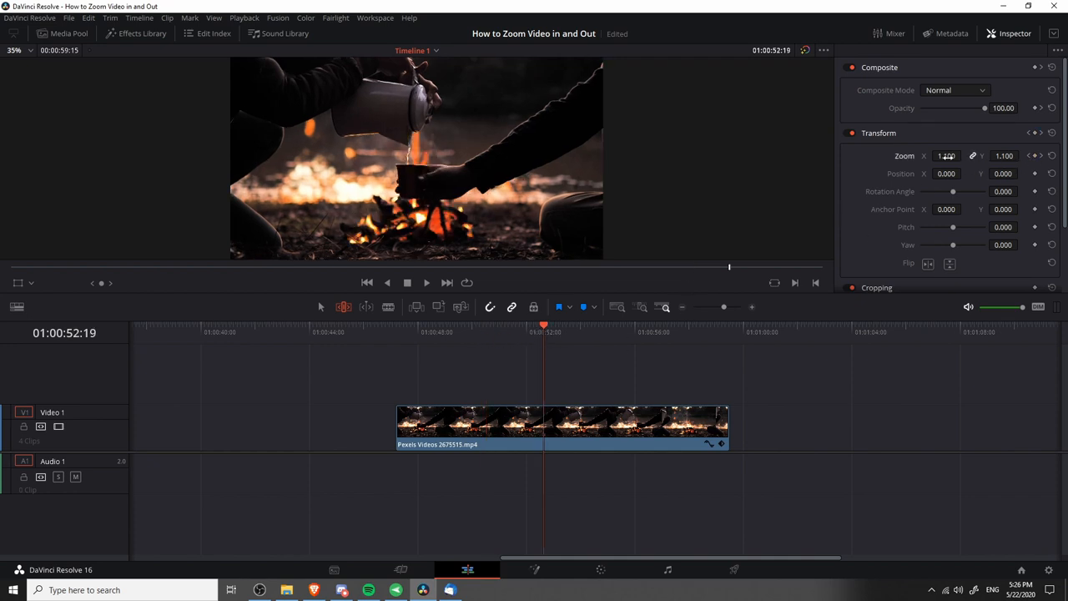
{"action": "type", "text": "2.000"}
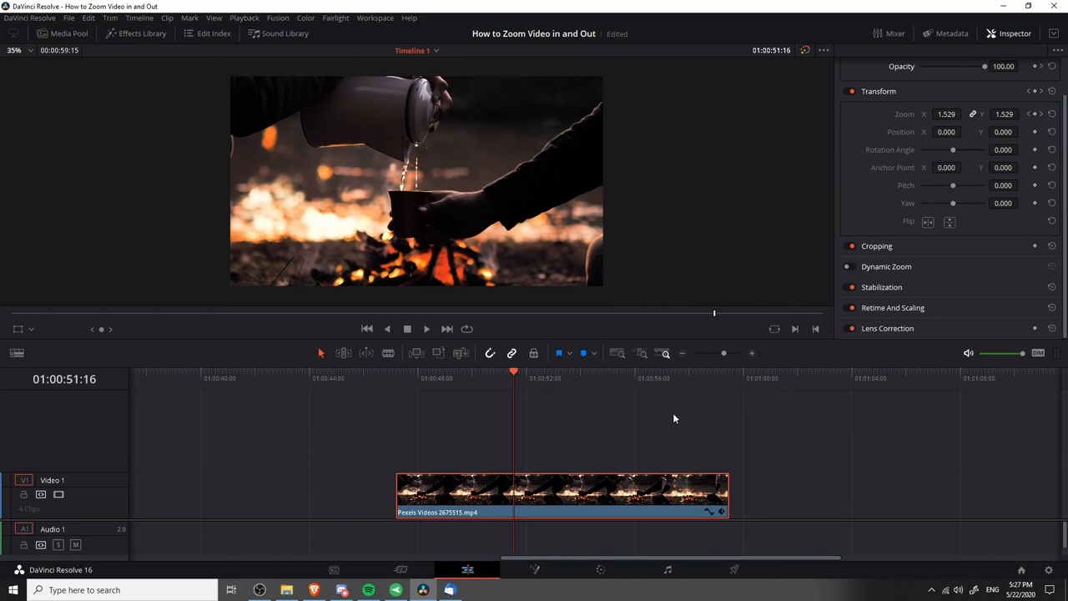
{"action": "mouse_move", "coordinate": [625, 484]}
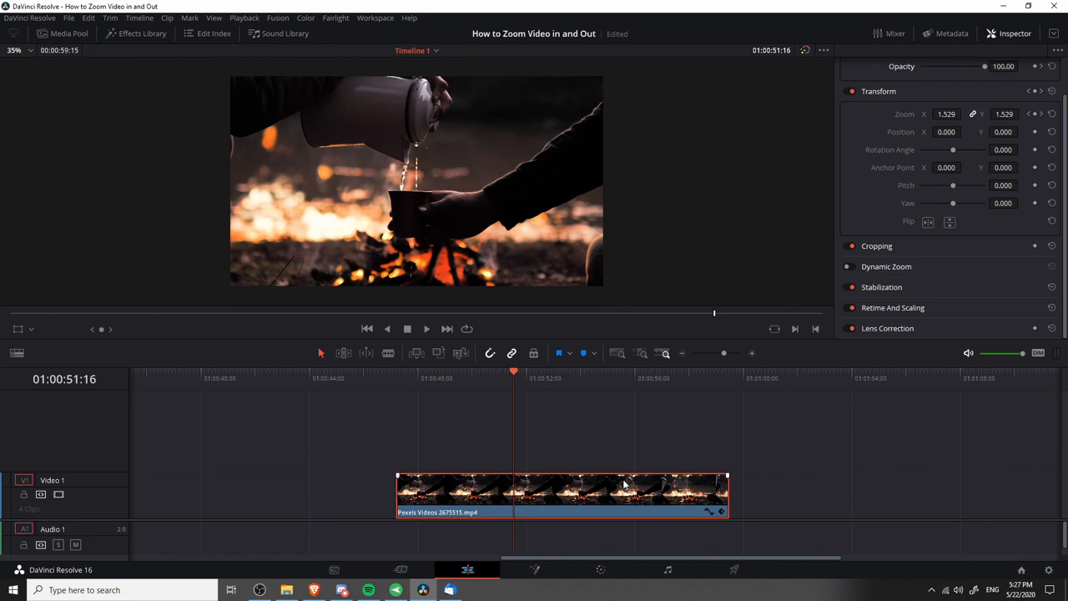
{"action": "mouse_move", "coordinate": [708, 521]}
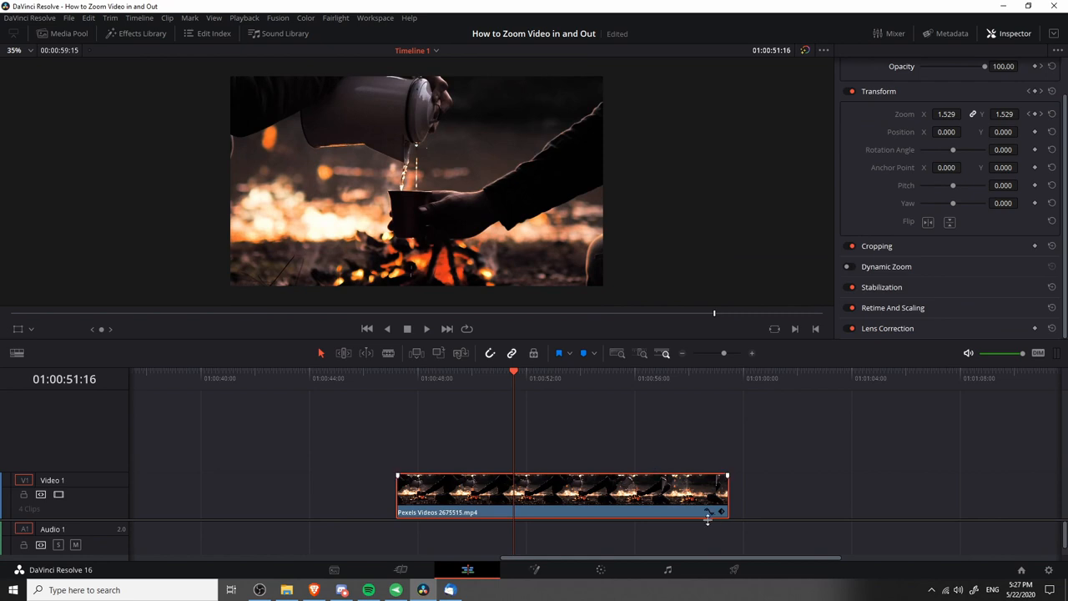
{"action": "mouse_move", "coordinate": [705, 517]}
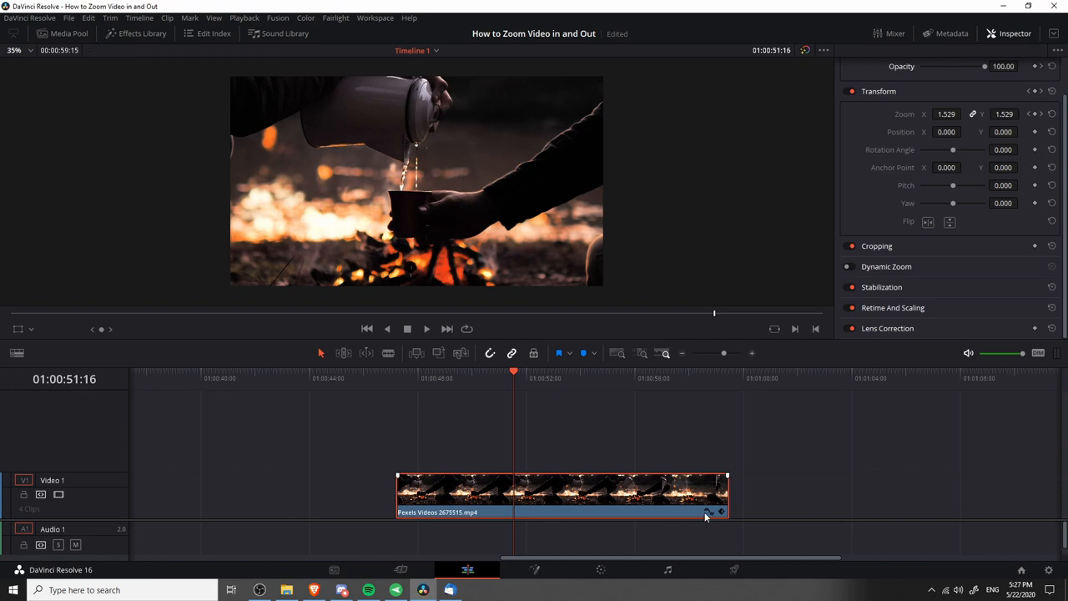
{"action": "mouse_move", "coordinate": [711, 515]}
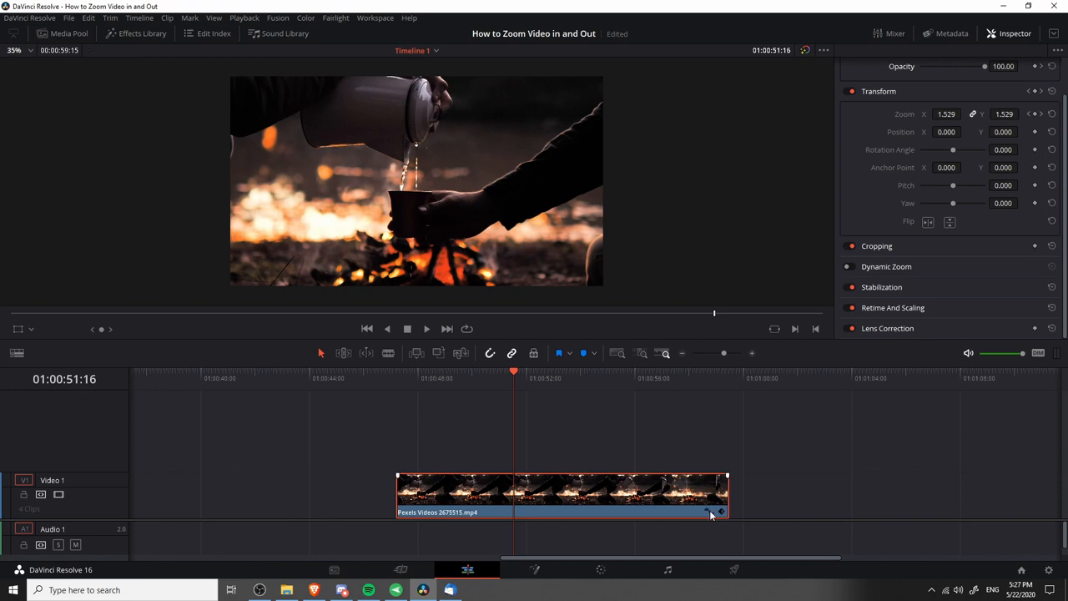
{"action": "mouse_move", "coordinate": [714, 514]}
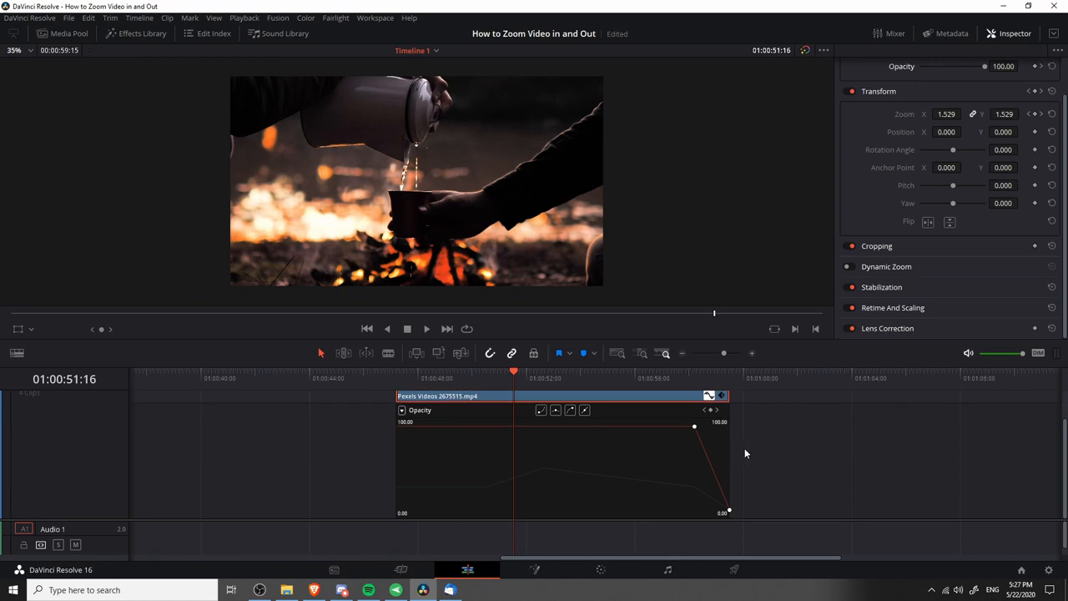
{"action": "mouse_move", "coordinate": [557, 461]}
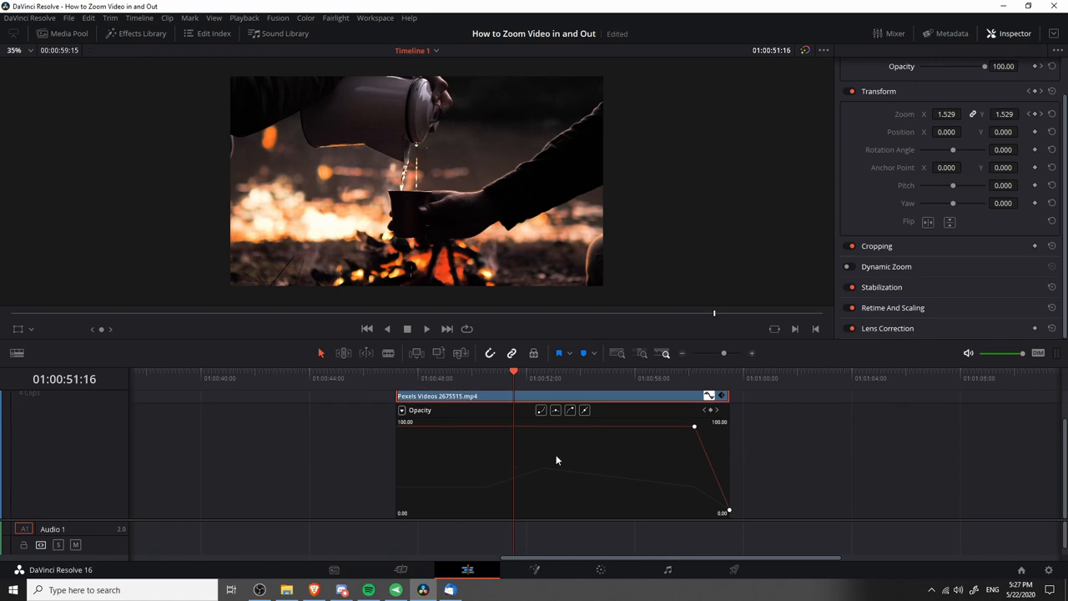
{"action": "mouse_move", "coordinate": [625, 451]}
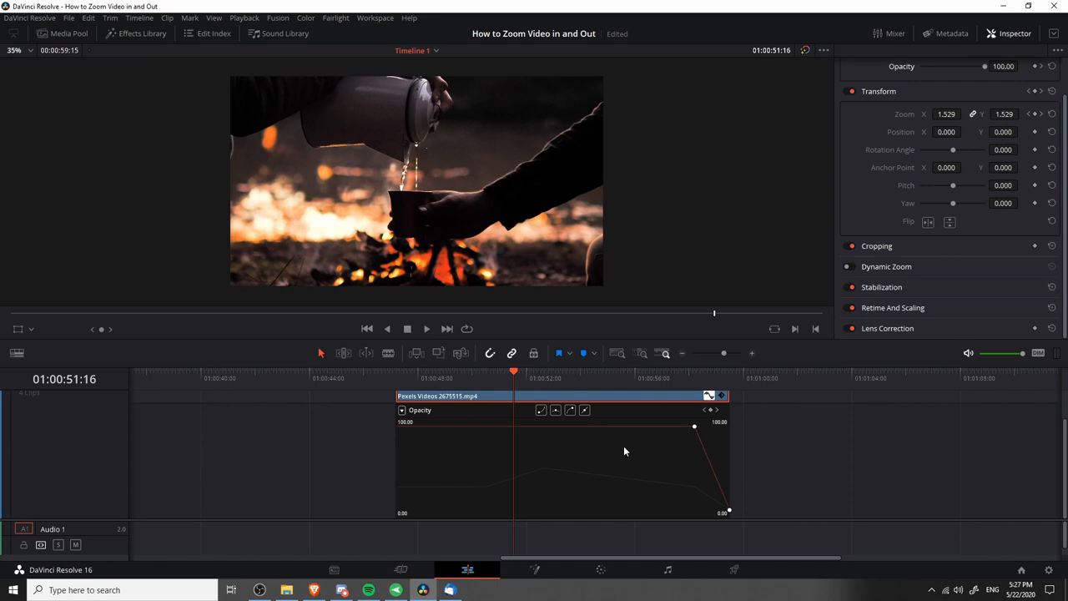
{"action": "mouse_move", "coordinate": [821, 494]}
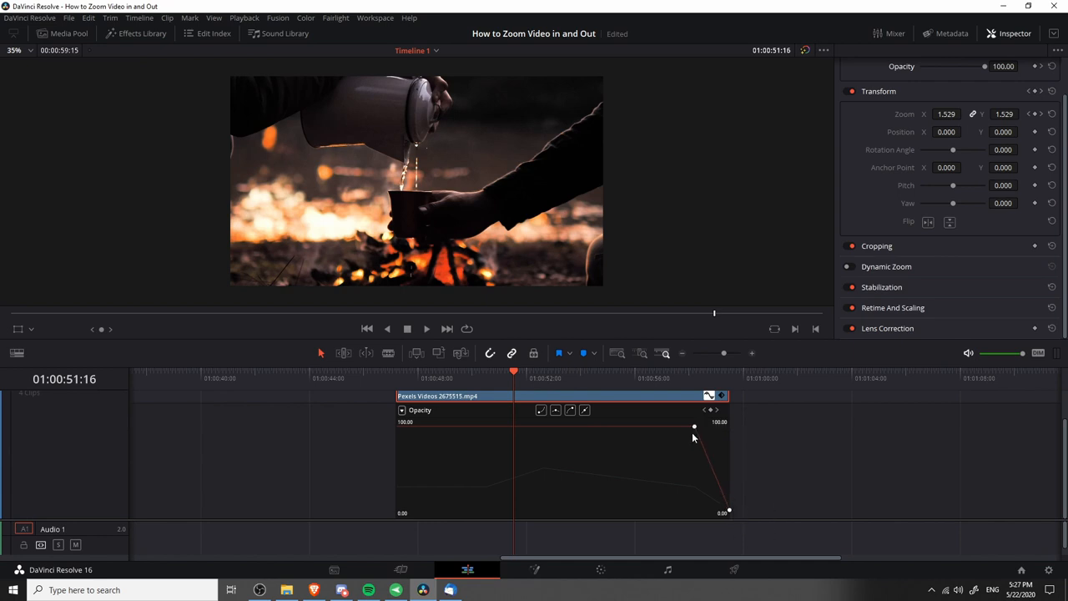
{"action": "mouse_move", "coordinate": [728, 511]}
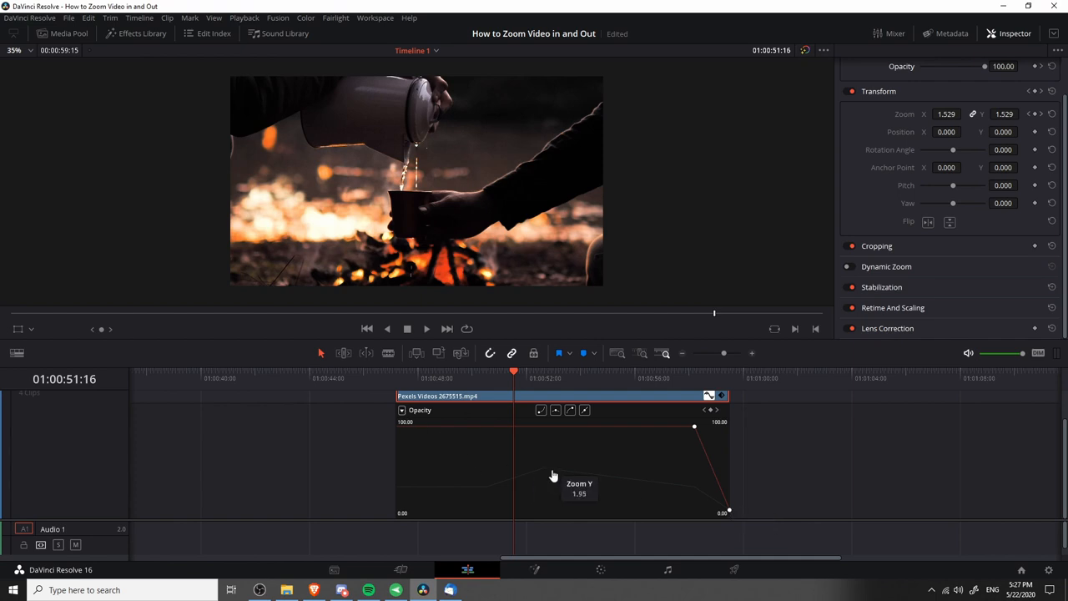
Switch the curve editor's displayed parameter from Opacity to Zoom Y.
{"action": "left_click", "coordinate": [417, 411]}
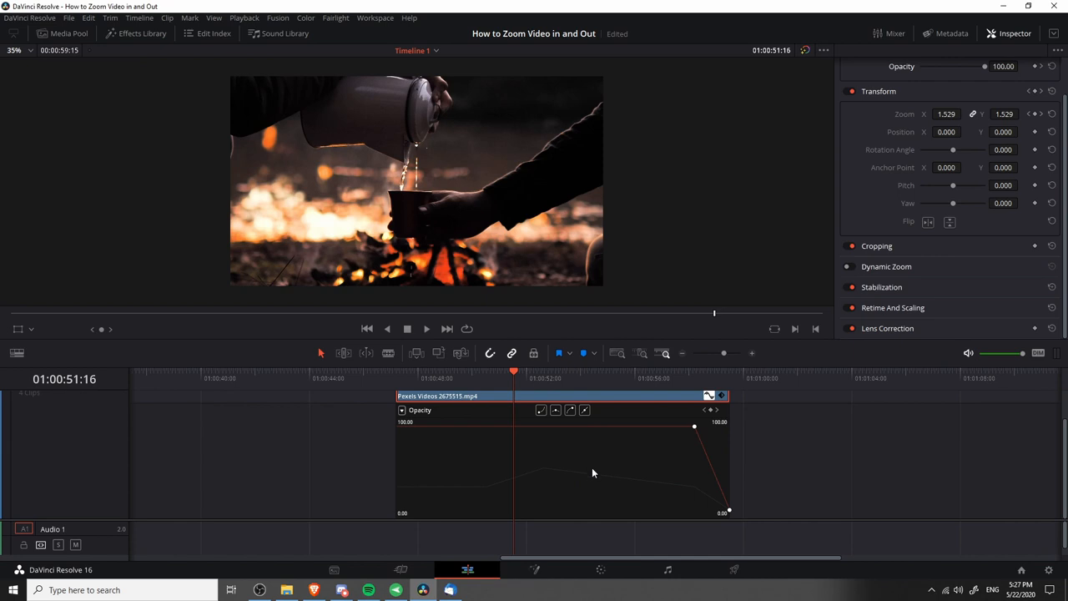
{"action": "mouse_move", "coordinate": [588, 478]}
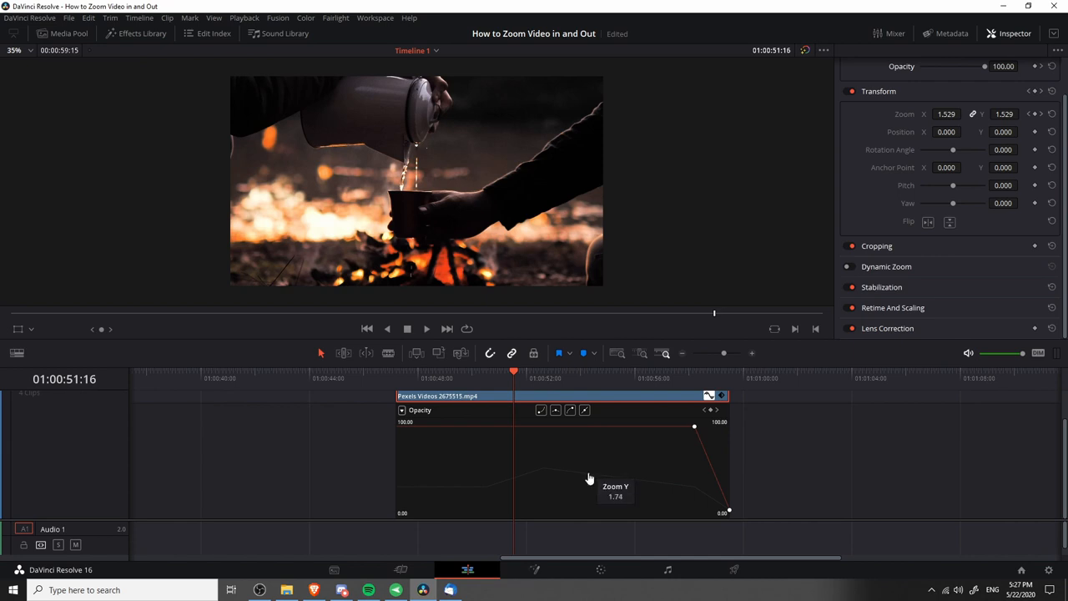
{"action": "mouse_move", "coordinate": [564, 438]}
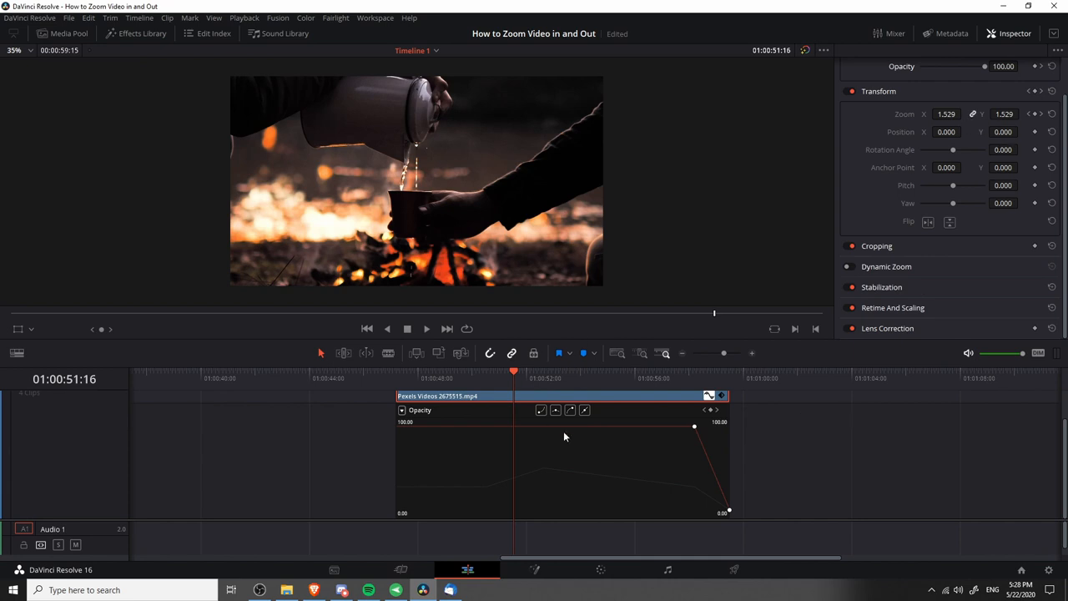
{"action": "mouse_move", "coordinate": [556, 473]}
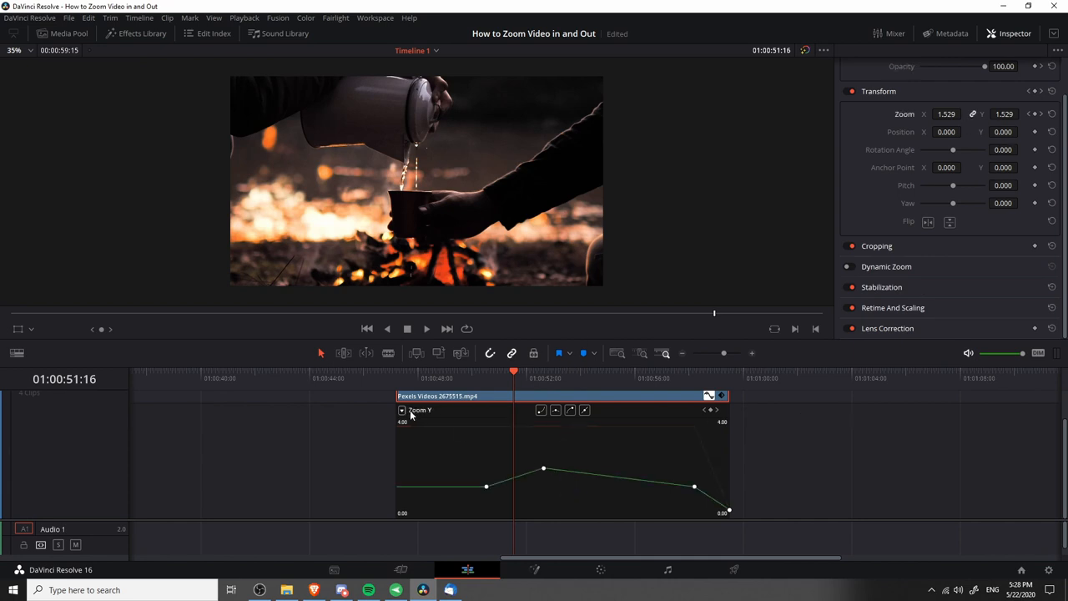
Display the Zoom X curve and select its peak keyframe around 1.70.
{"action": "left_click", "coordinate": [403, 410]}
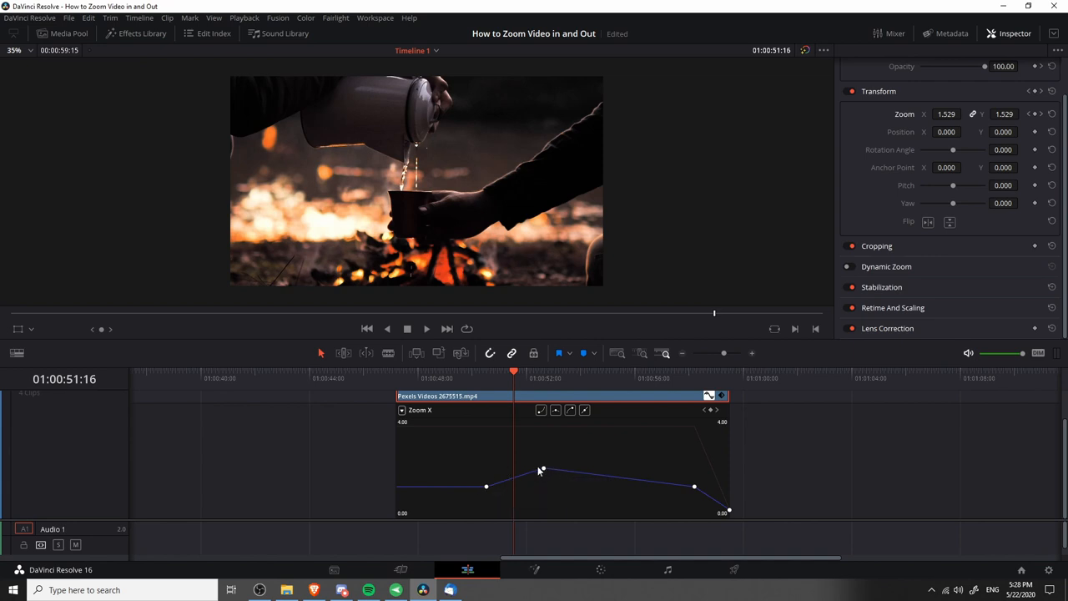
{"action": "left_click", "coordinate": [542, 467]}
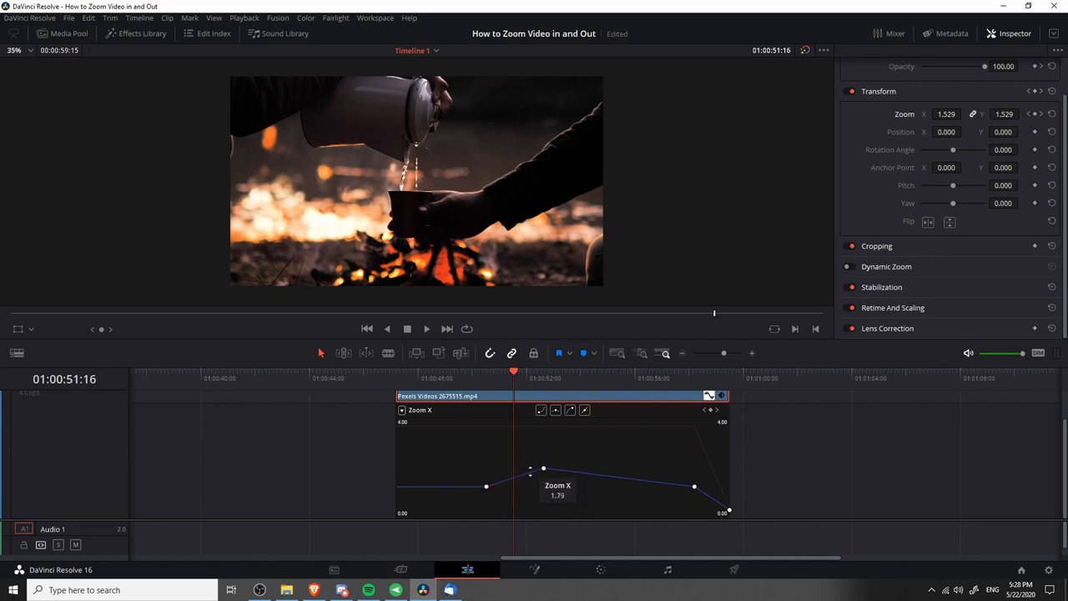
{"action": "mouse_move", "coordinate": [551, 471]}
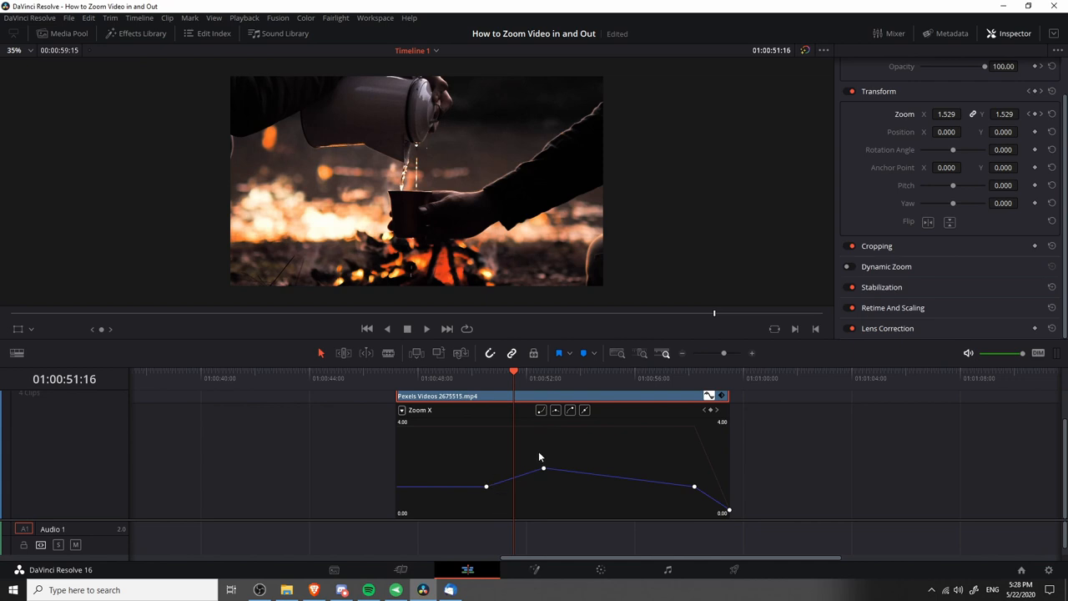
{"action": "mouse_move", "coordinate": [542, 441]}
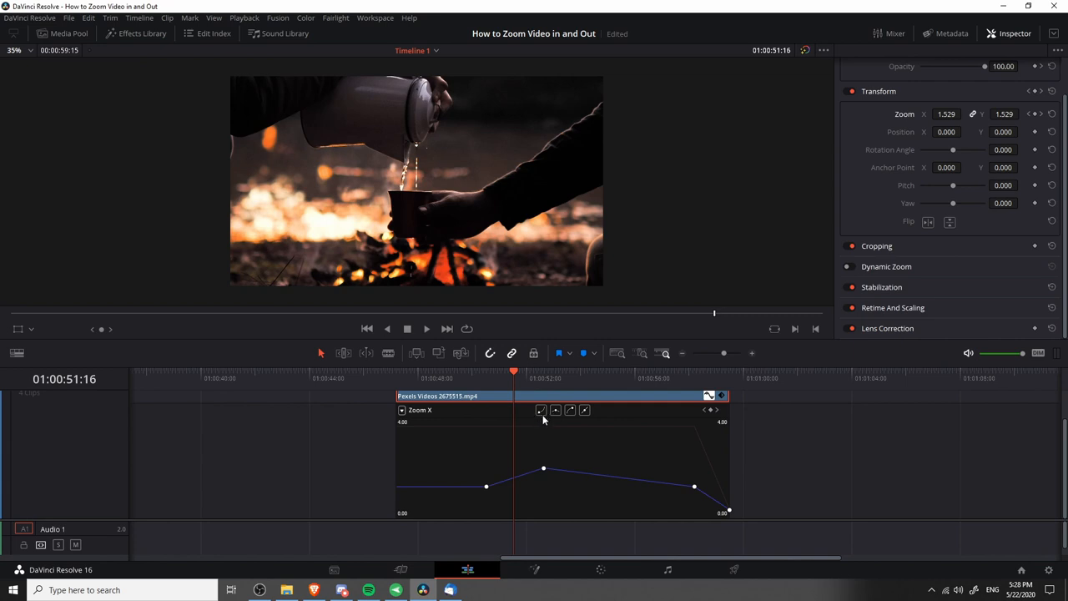
{"action": "mouse_move", "coordinate": [541, 417]}
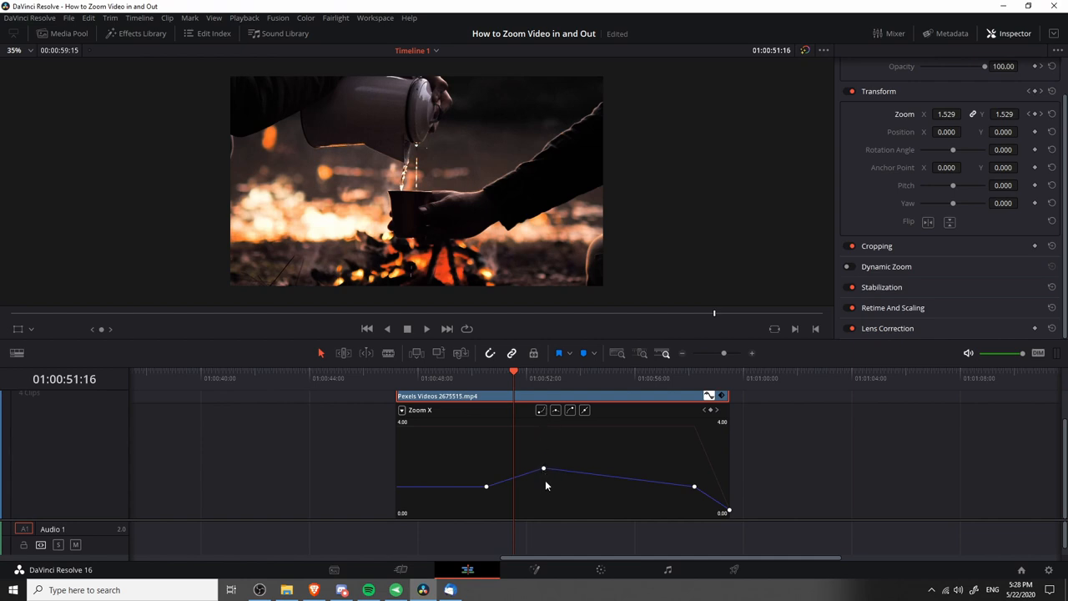
{"action": "mouse_move", "coordinate": [548, 461]}
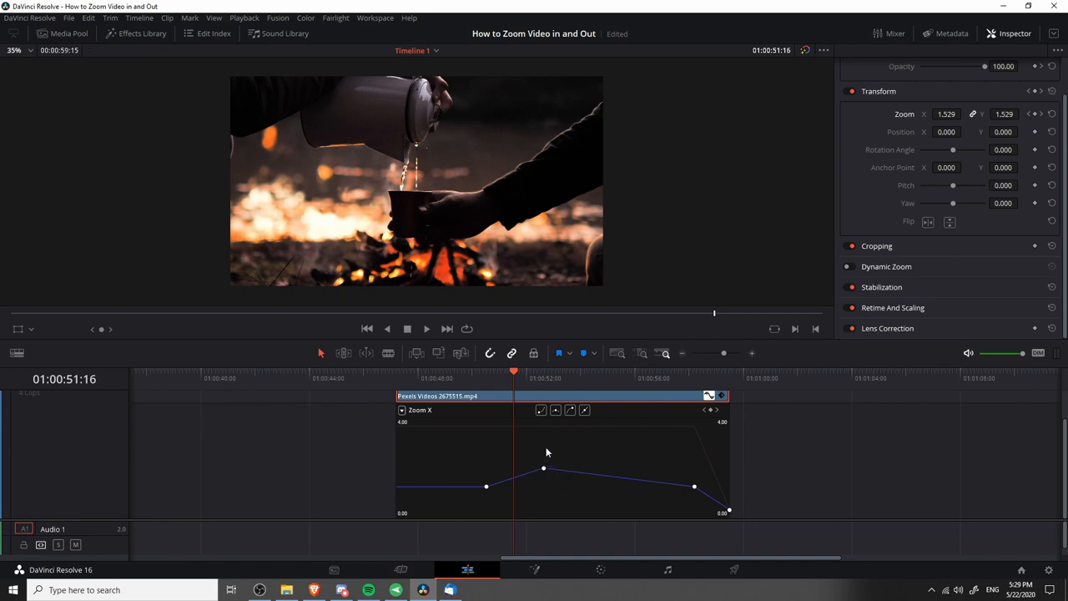
{"action": "mouse_move", "coordinate": [584, 452]}
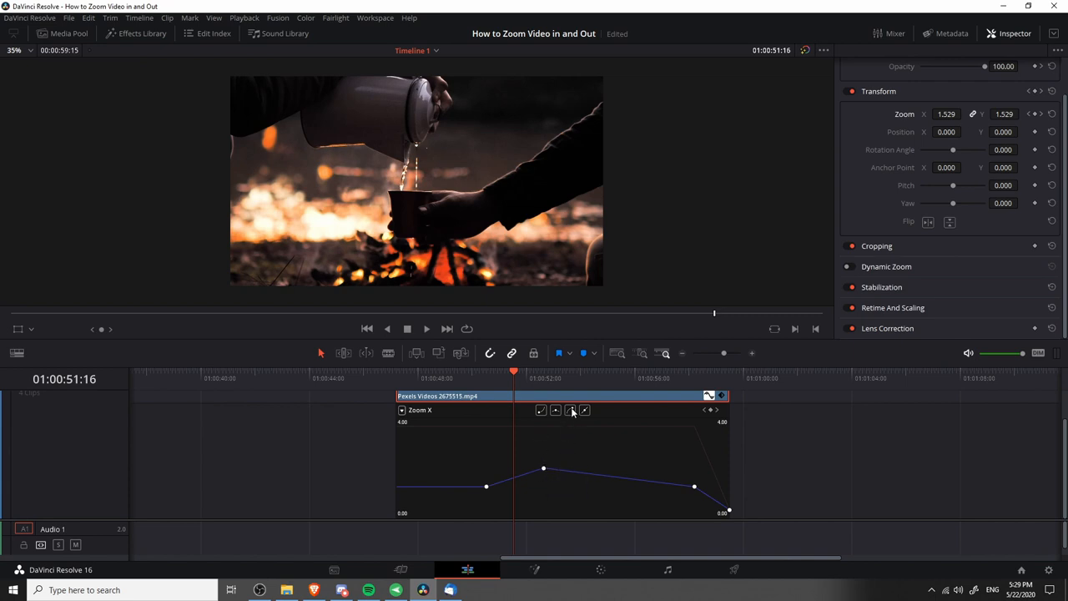
{"action": "mouse_move", "coordinate": [572, 417]}
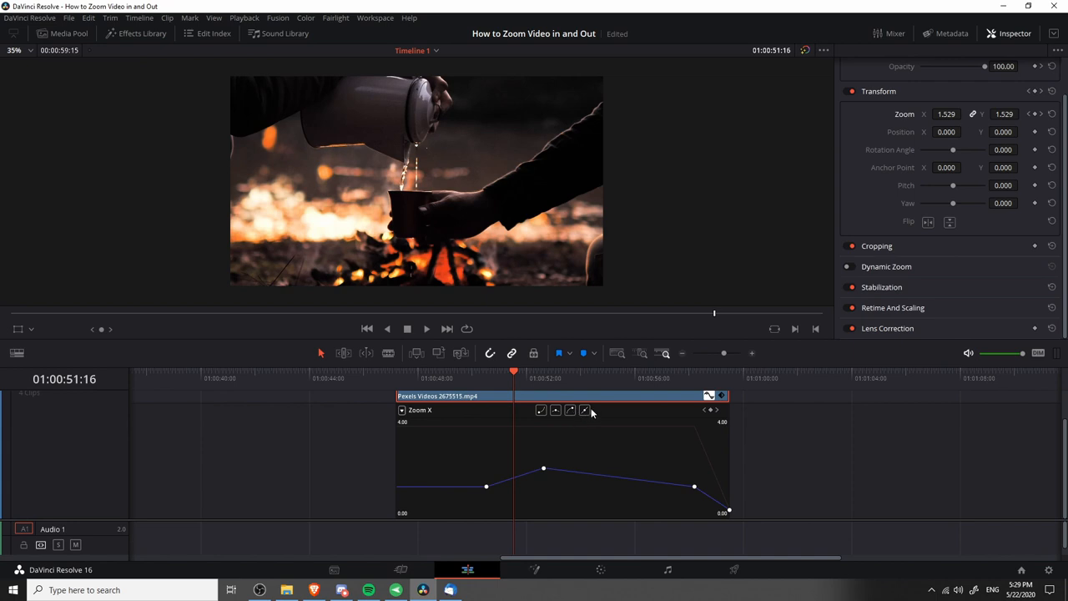
{"action": "mouse_move", "coordinate": [584, 414]}
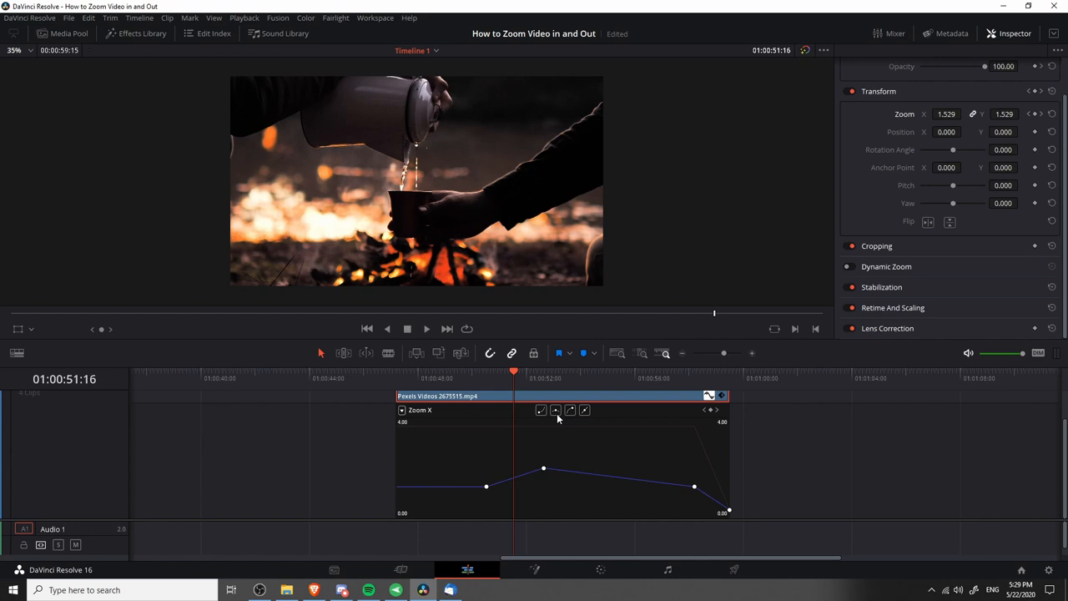
{"action": "mouse_move", "coordinate": [487, 508]}
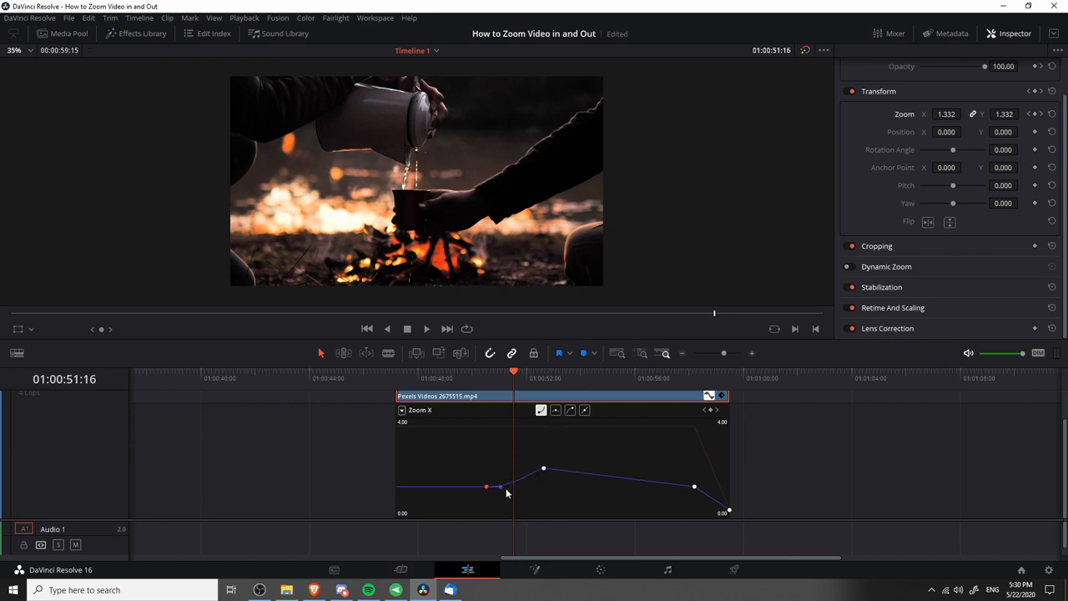
Shape the Bezier handle of the first Zoom X keyframe so the zoom-in starts gradually.
{"action": "left_click_drag", "start_coordinate": [507, 492], "coordinate": [511, 487]}
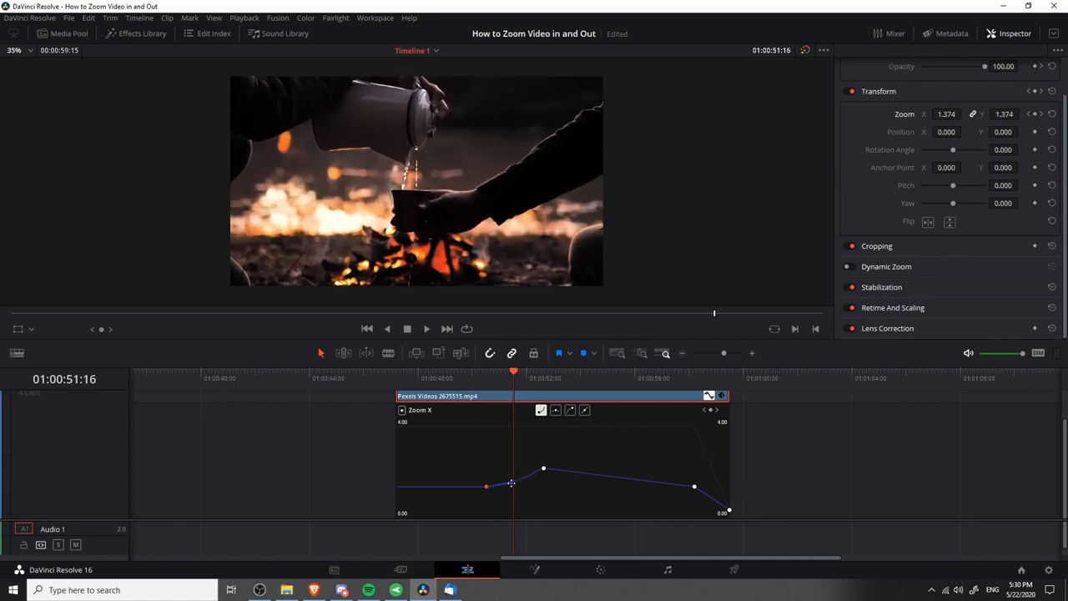
{"action": "left_click_drag", "start_coordinate": [511, 484], "coordinate": [521, 494]}
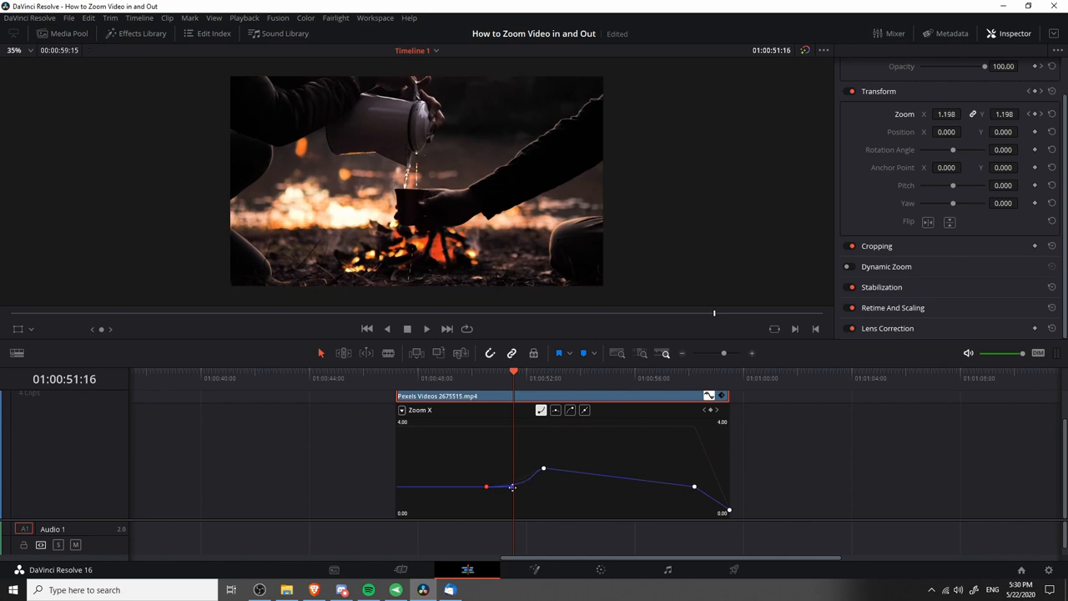
{"action": "left_click_drag", "start_coordinate": [512, 488], "coordinate": [506, 476]}
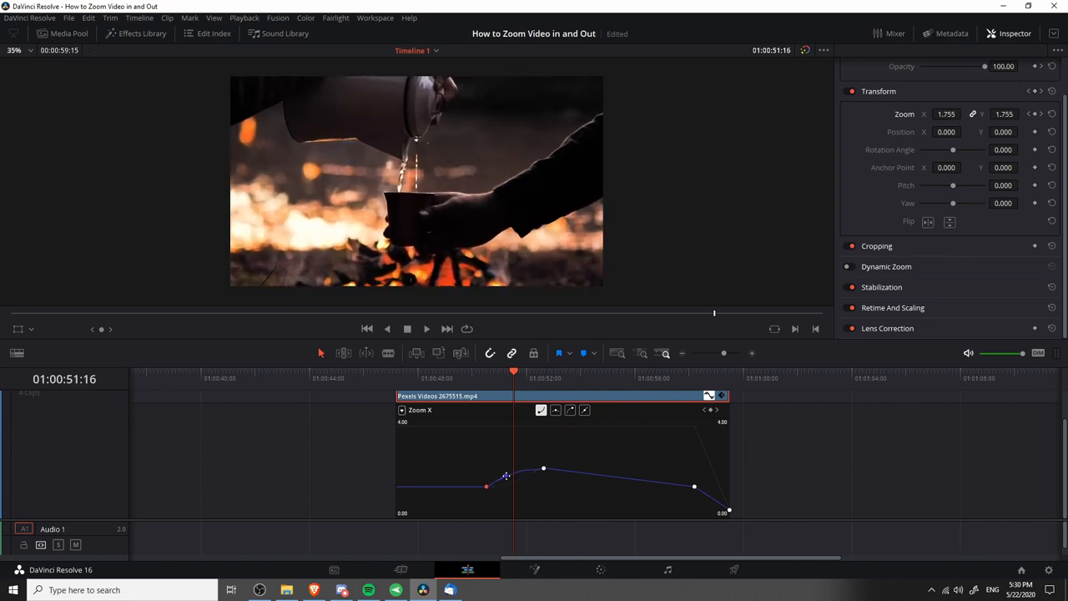
{"action": "left_click_drag", "start_coordinate": [508, 476], "coordinate": [512, 495]}
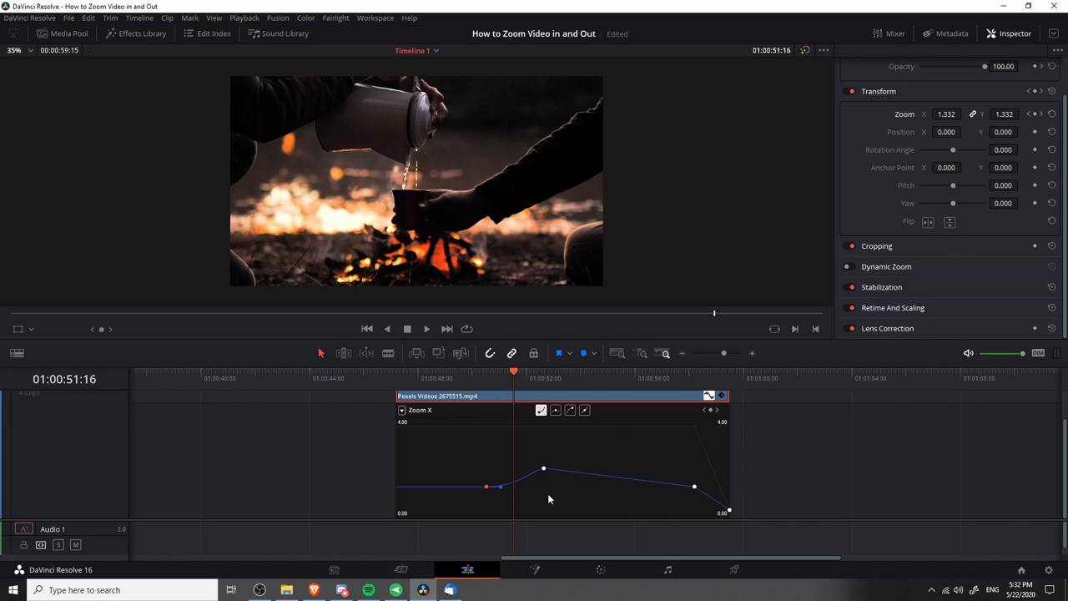
{"action": "mouse_move", "coordinate": [508, 499]}
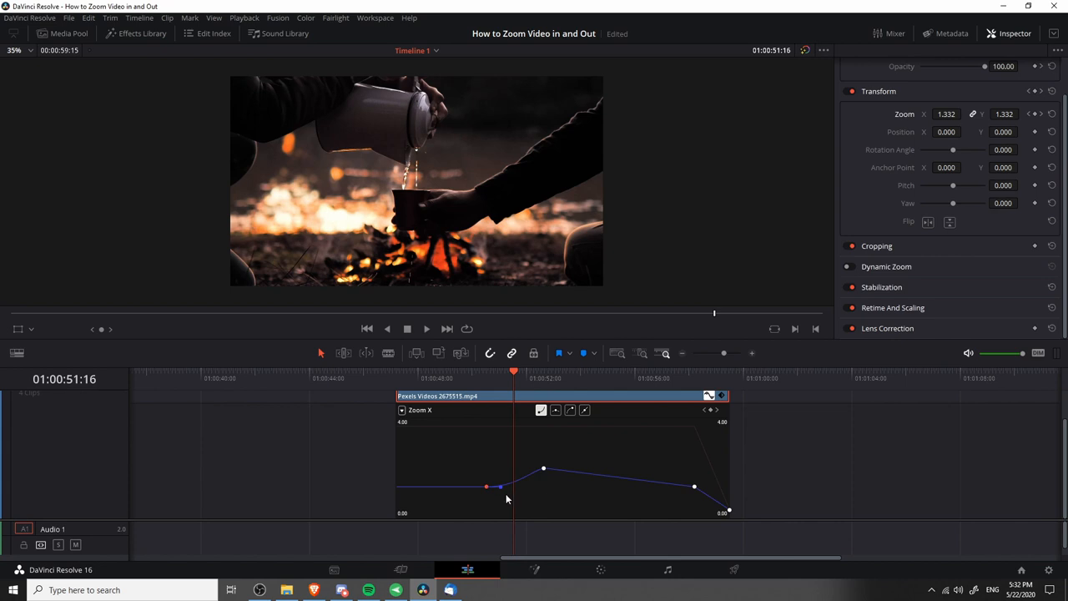
{"action": "mouse_move", "coordinate": [527, 497]}
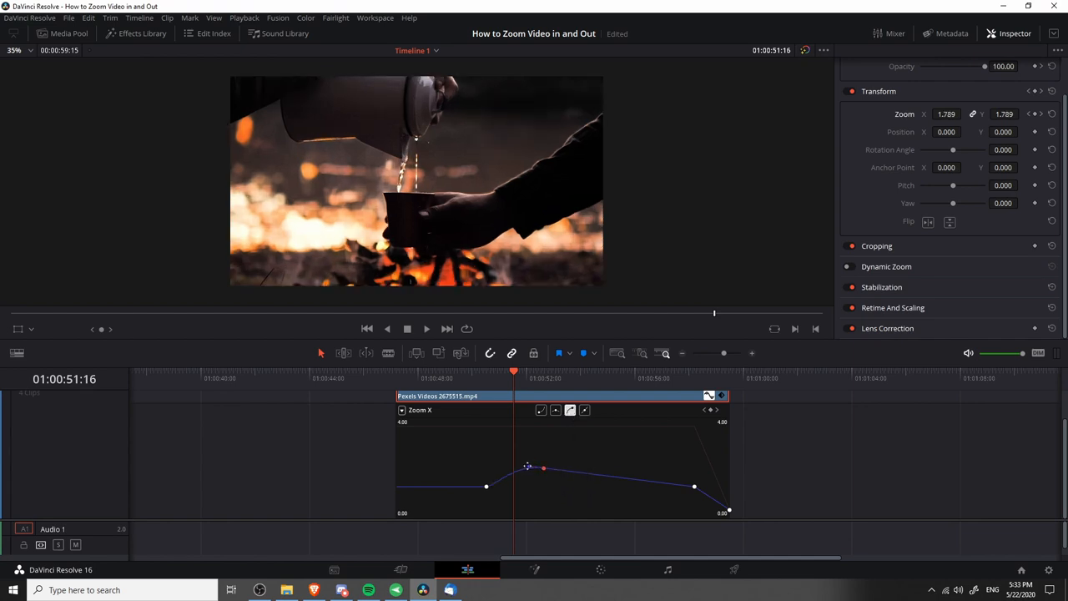
Drag the peak keyframe's ease handle so the Zoom X curve arcs smoothly into it.
{"action": "left_click_drag", "start_coordinate": [528, 465], "coordinate": [521, 471]}
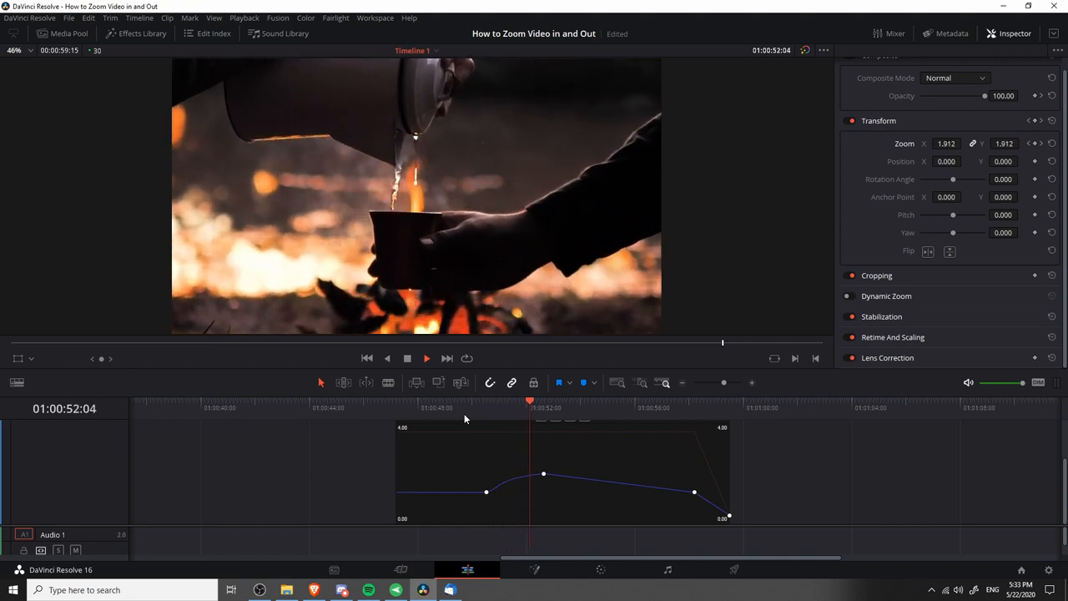
Play back the zoom animation and refine the Bezier easing at the peak Zoom X keyframe.
{"action": "left_click", "coordinate": [497, 418]}
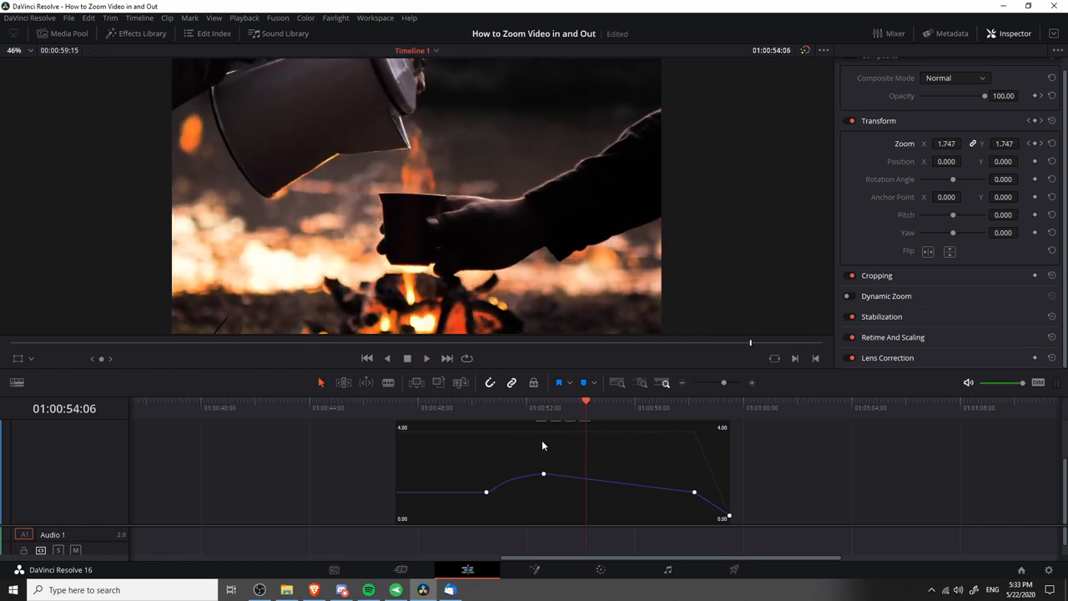
{"action": "mouse_move", "coordinate": [501, 424]}
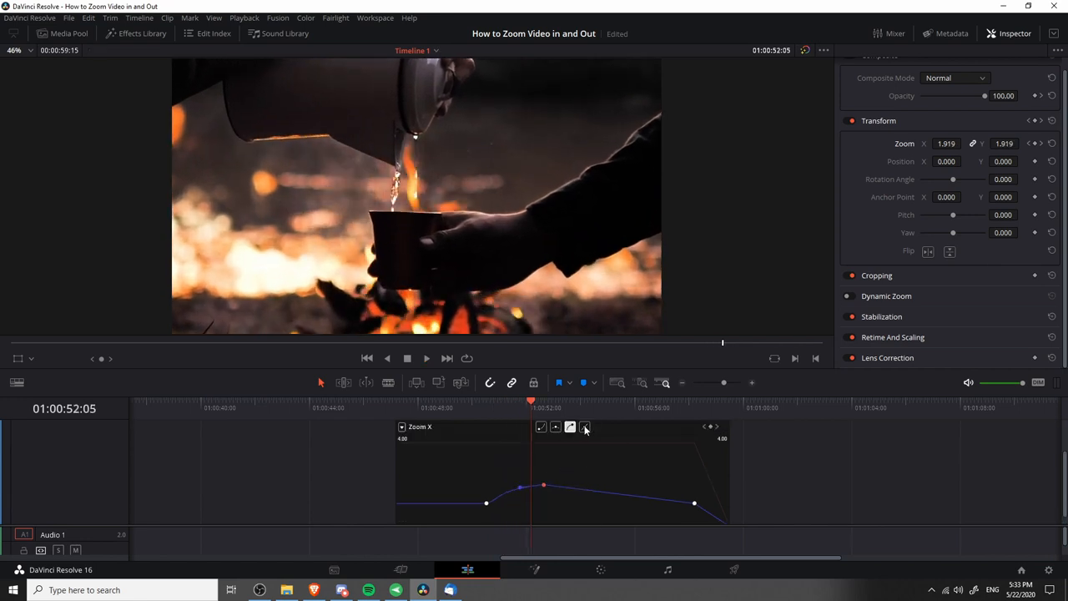
{"action": "left_click_drag", "start_coordinate": [488, 502], "coordinate": [487, 507]}
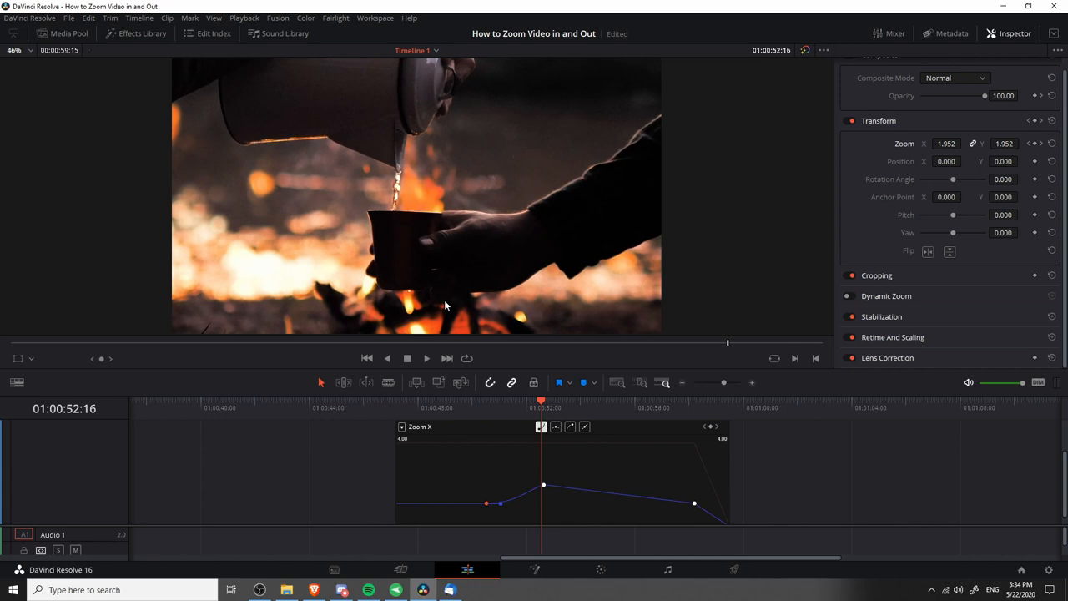
{"action": "mouse_move", "coordinate": [607, 468]}
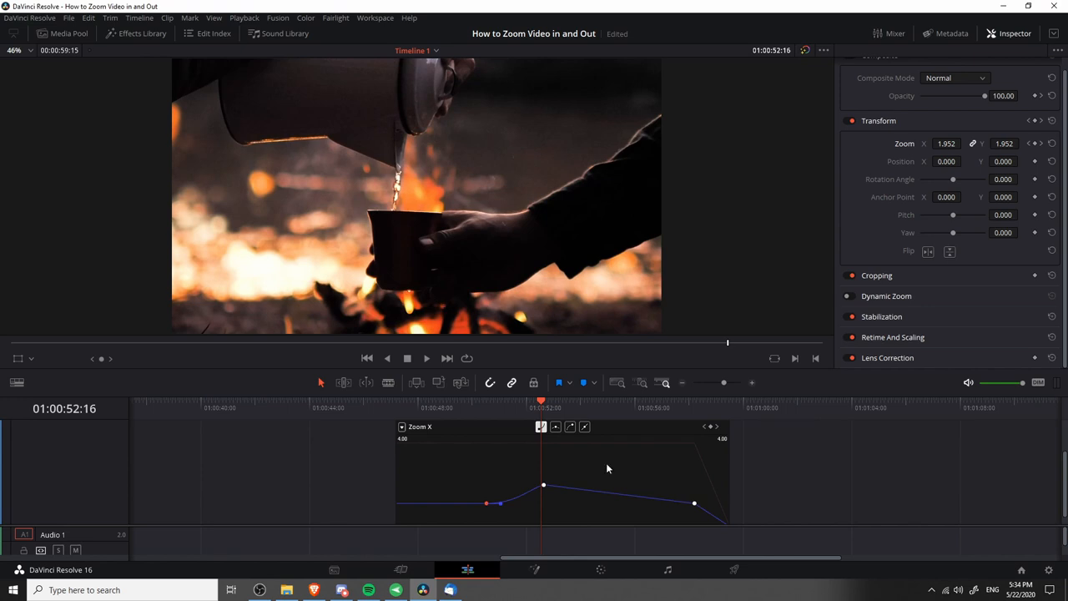